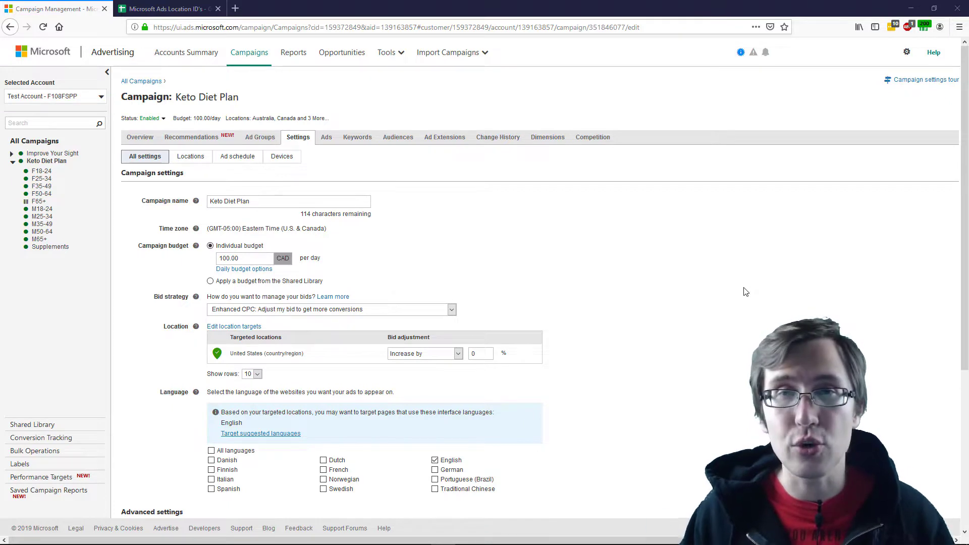
pyautogui.moveTo(476, 242)
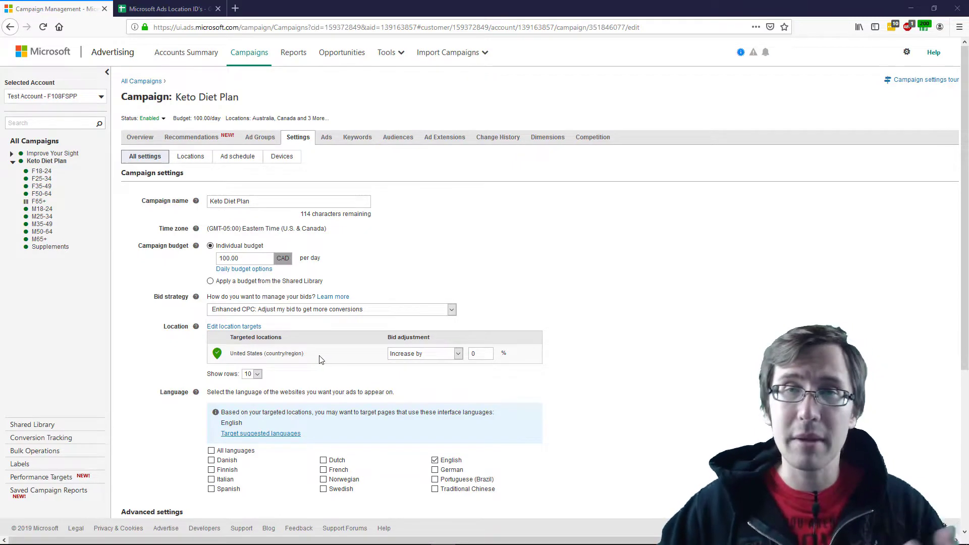
pyautogui.moveTo(642, 288)
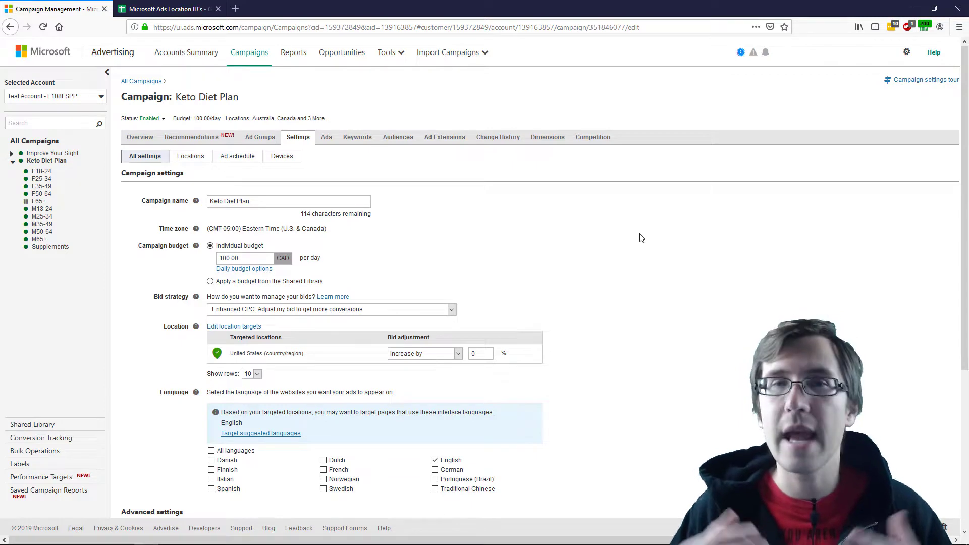
pyautogui.moveTo(658, 206)
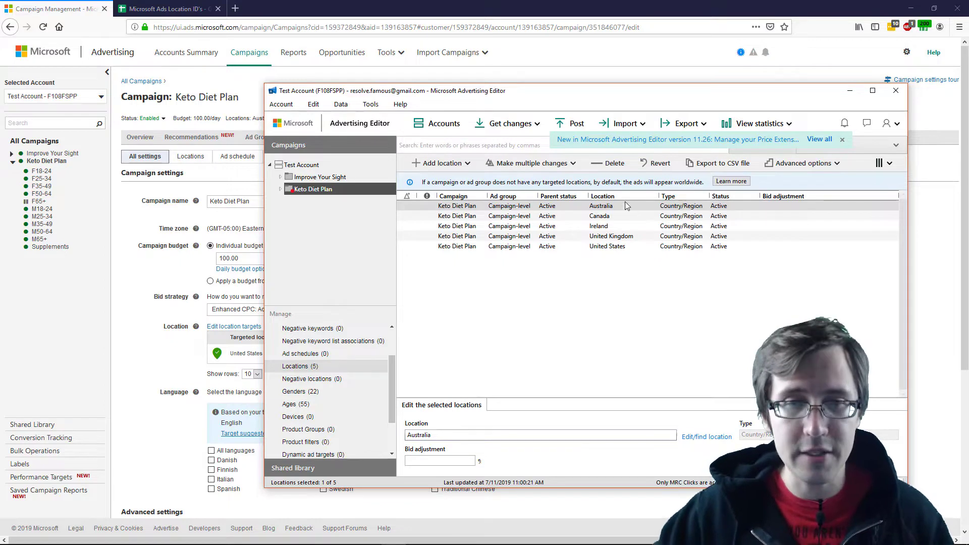
pyautogui.moveTo(473, 237)
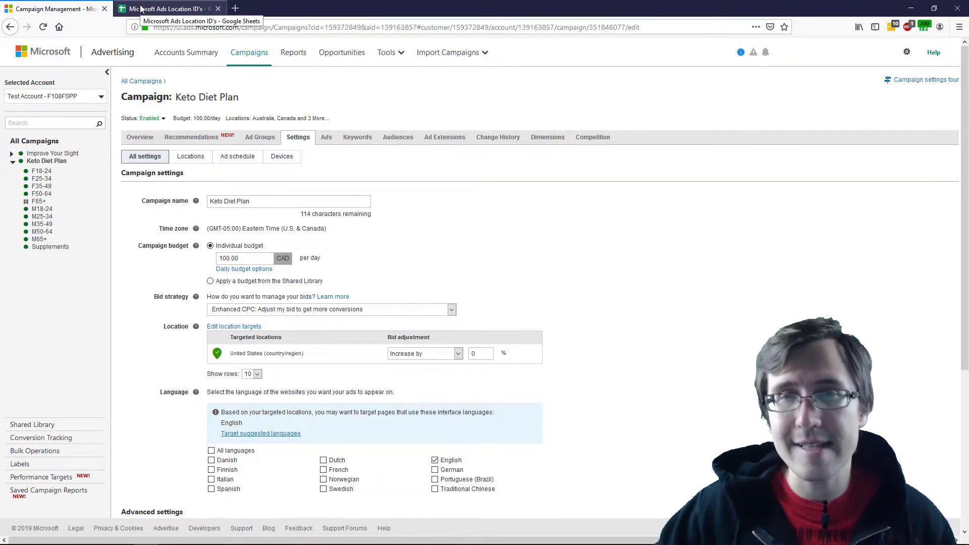
# - Open the Microsoft Ads Location ID's sheet and scroll down to the Delaware and Florida cities
pyautogui.click(168, 9)
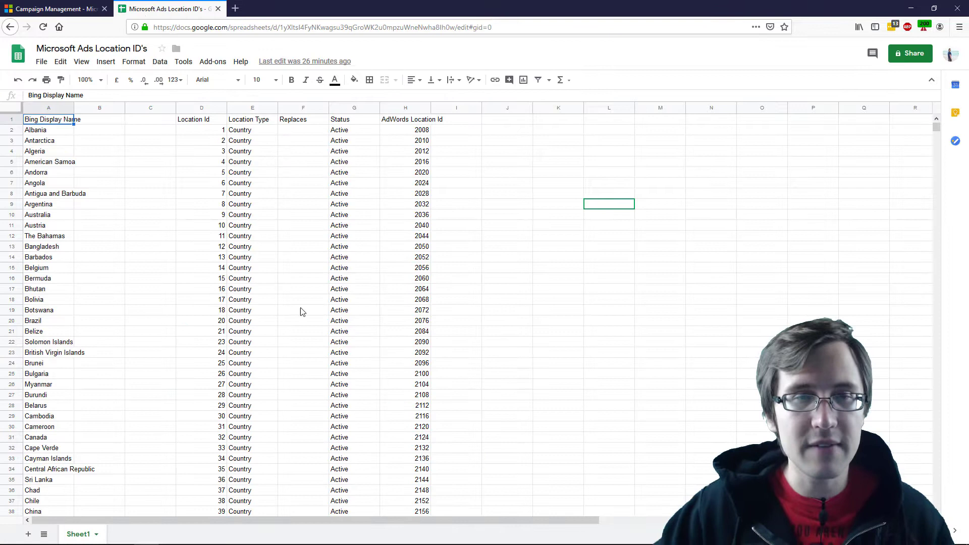
pyautogui.click(507, 257)
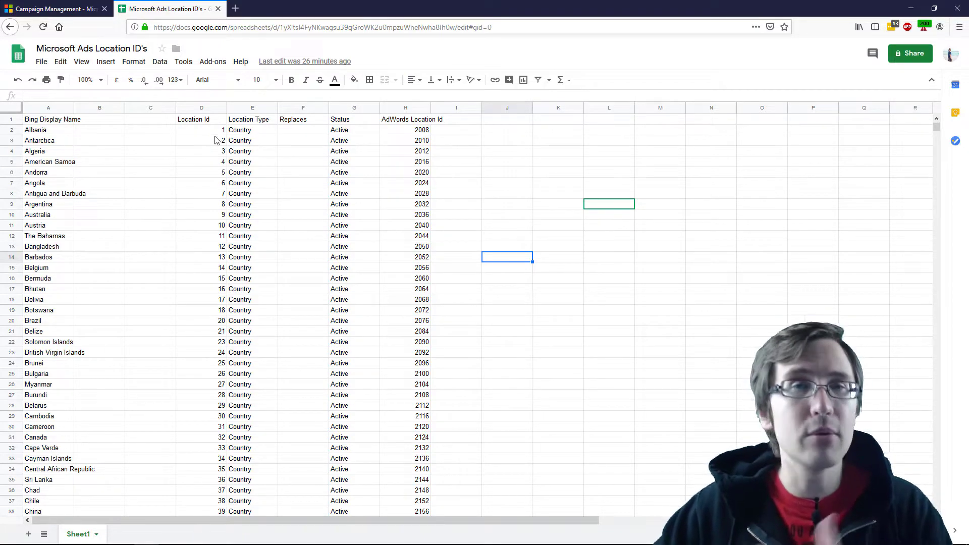
pyautogui.moveTo(206, 152)
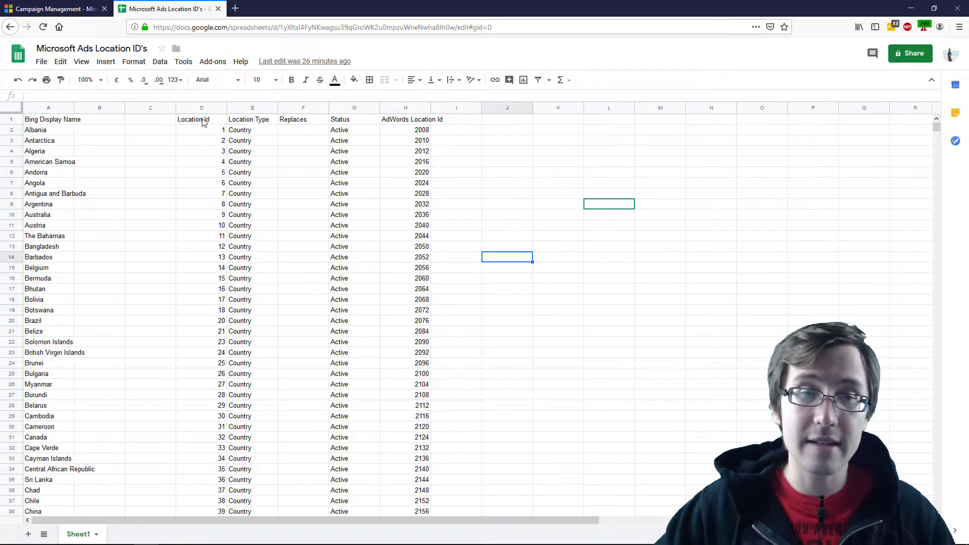
pyautogui.moveTo(73, 93)
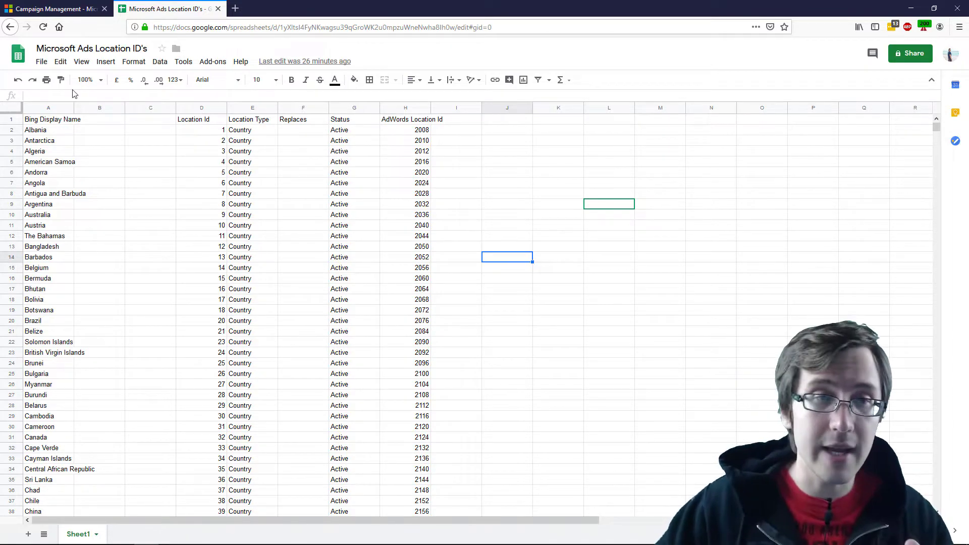
pyautogui.scroll(-3)
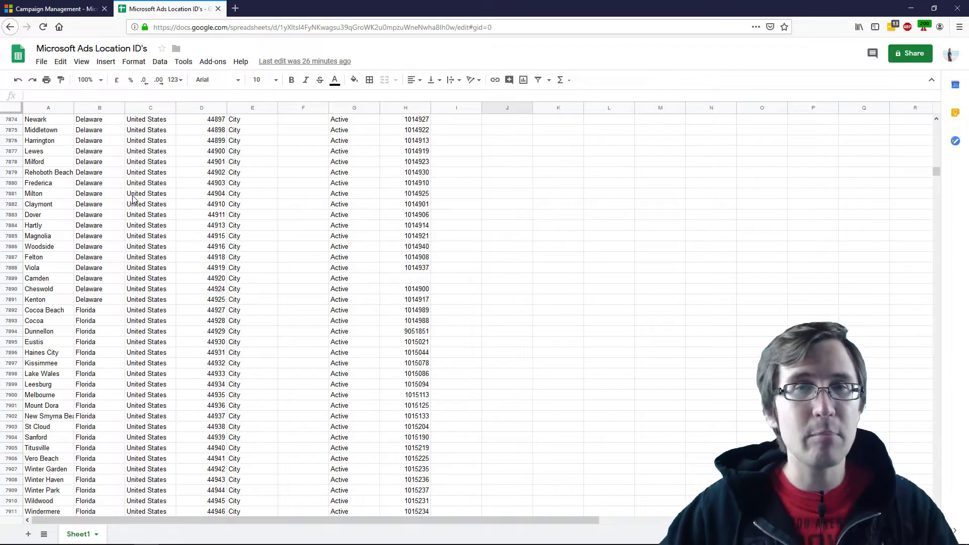
pyautogui.moveTo(61, 184)
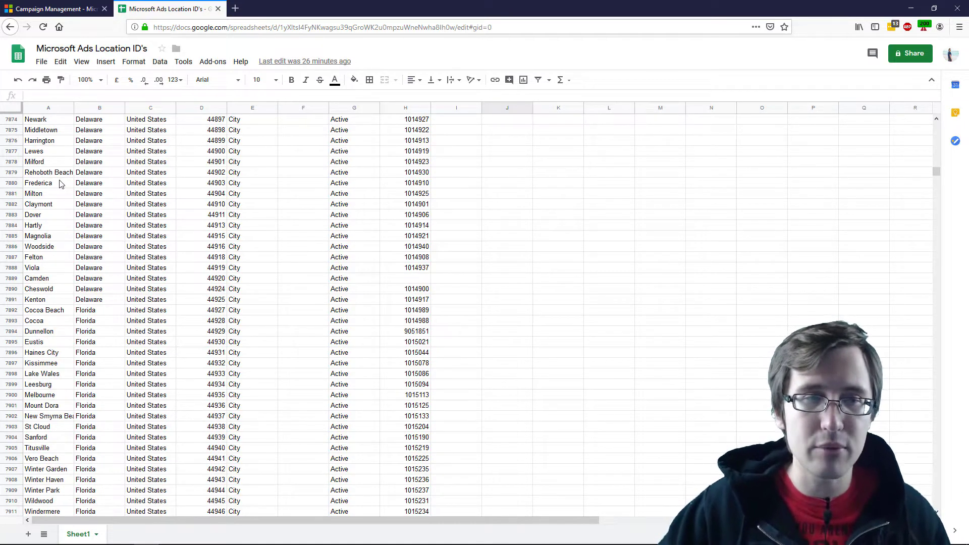
pyautogui.click(38, 183)
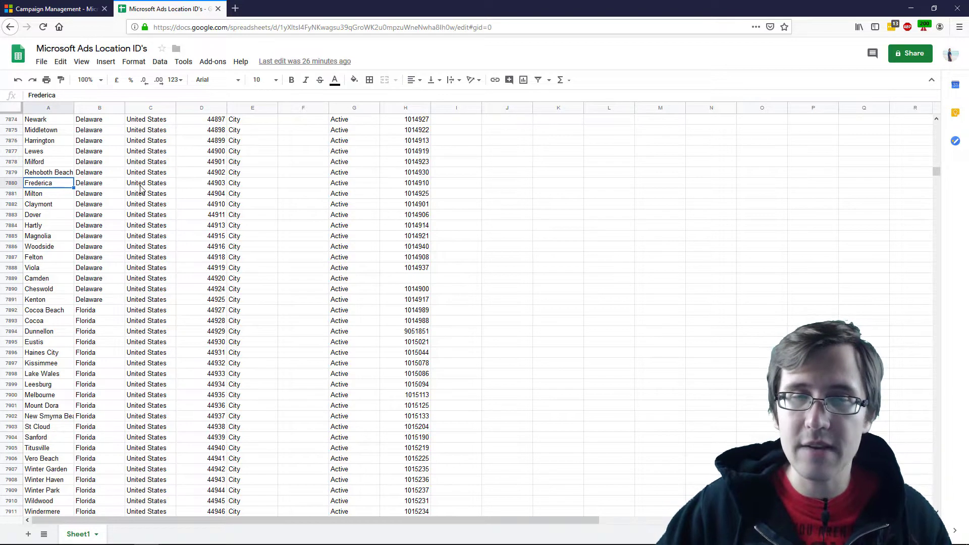
pyautogui.moveTo(167, 181)
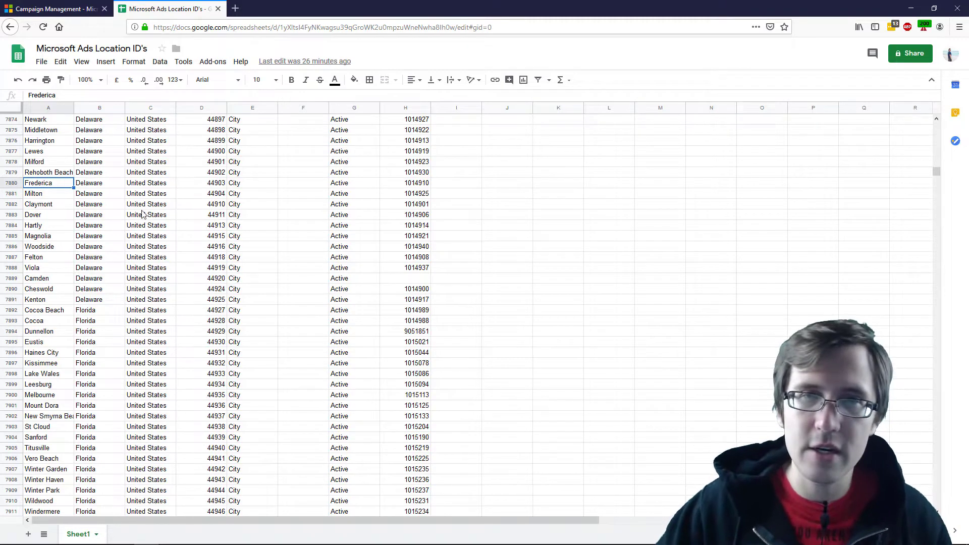
pyautogui.scroll(3)
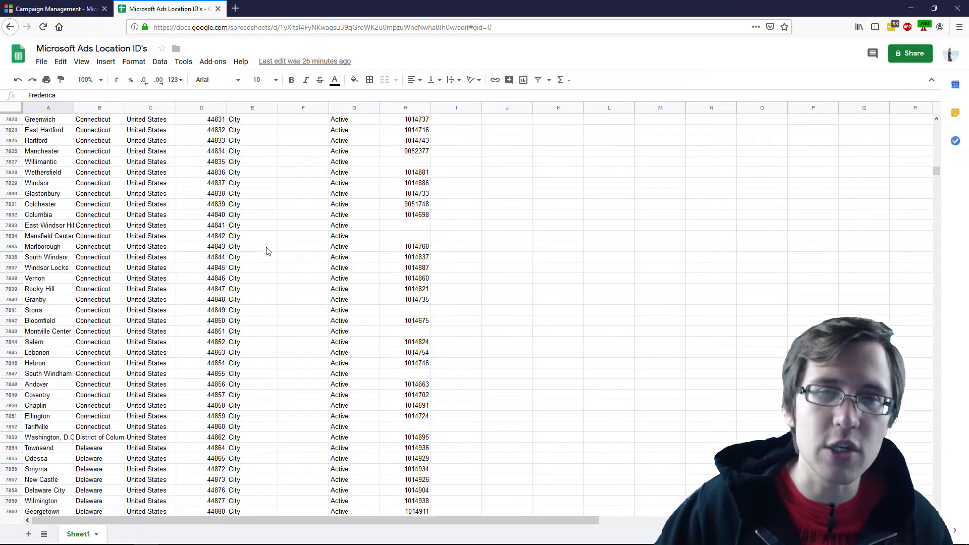
pyautogui.scroll(-3)
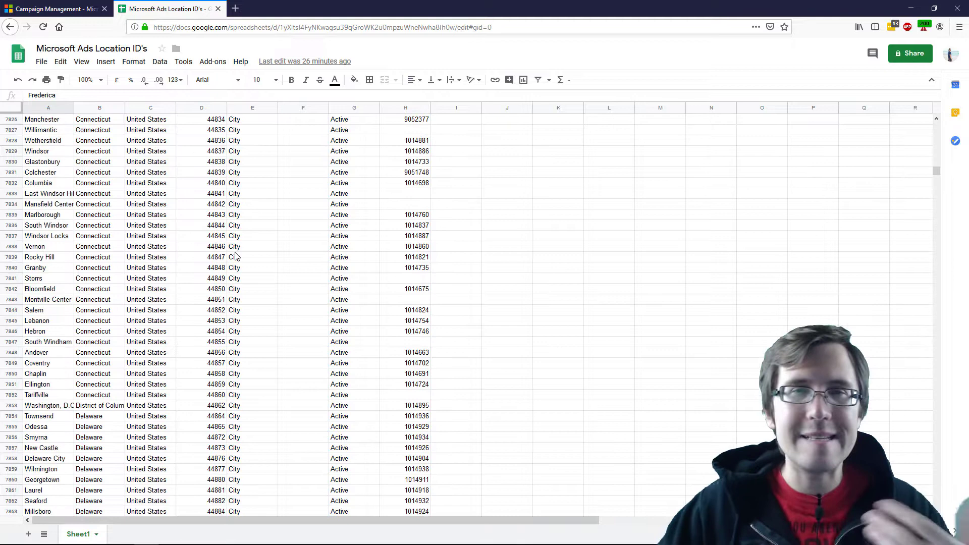
pyautogui.scroll(-3)
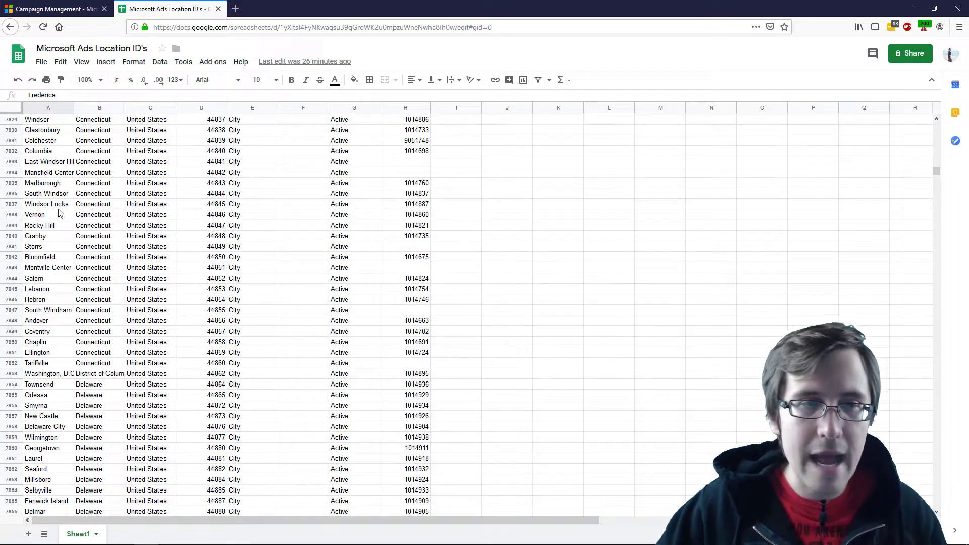
pyautogui.scroll(3)
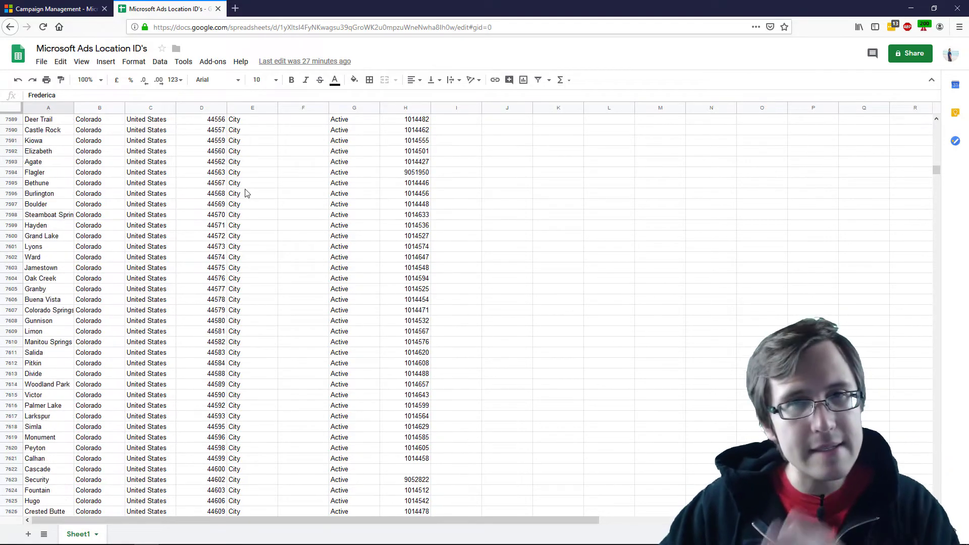
pyautogui.scroll(3)
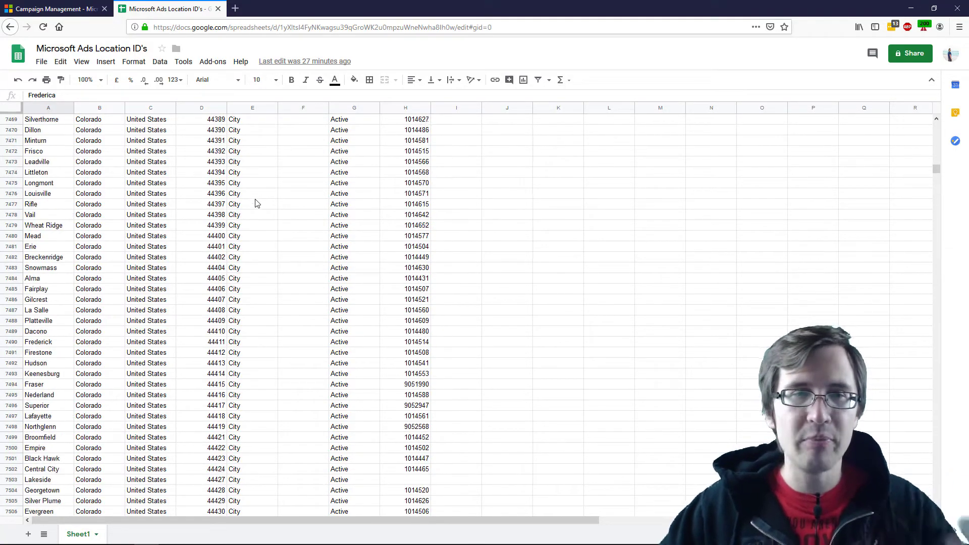
# - Pick a File menu option, bringing up the Bing ads geolocations workbook in Excel
pyautogui.click(41, 61)
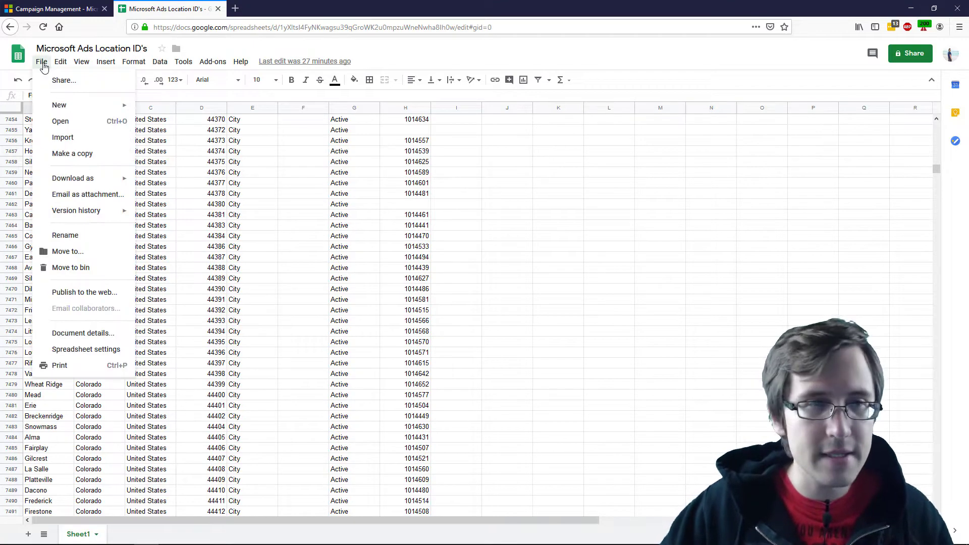
pyautogui.click(72, 178)
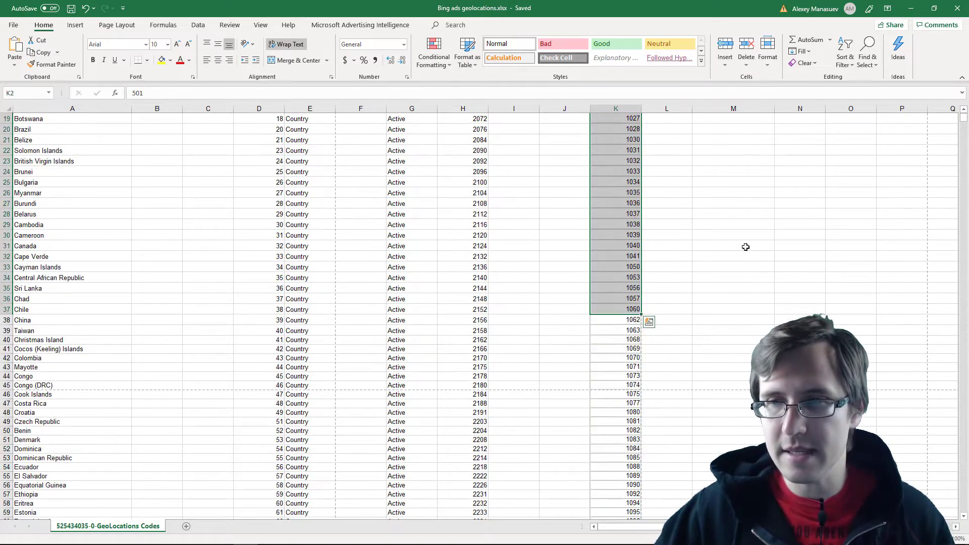
pyautogui.scroll(-3)
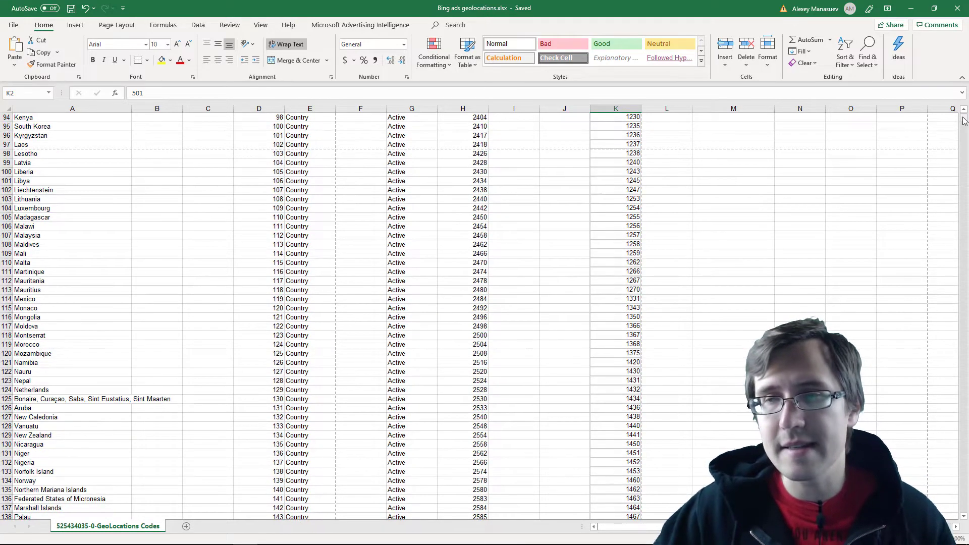
pyautogui.moveTo(963, 120); pyautogui.dragTo(963, 130)
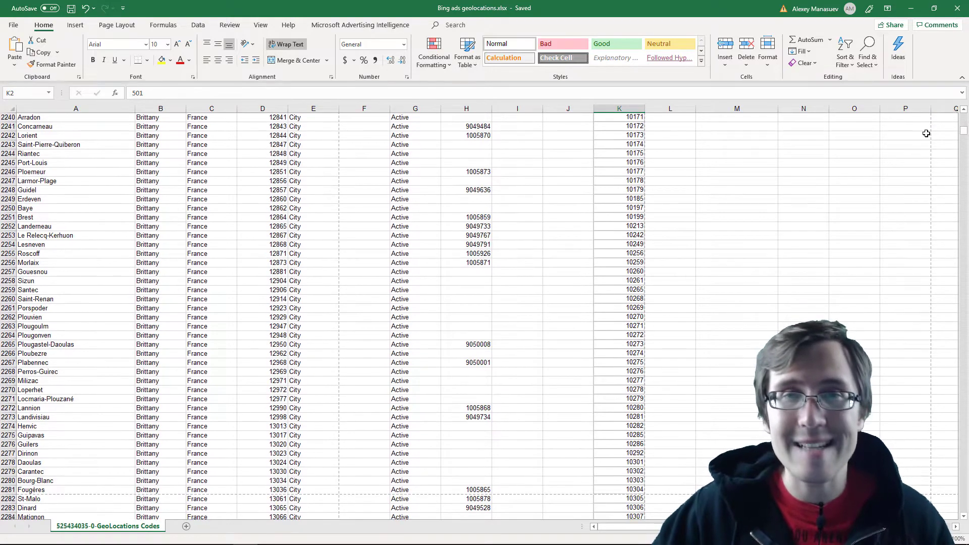
pyautogui.scroll(-3)
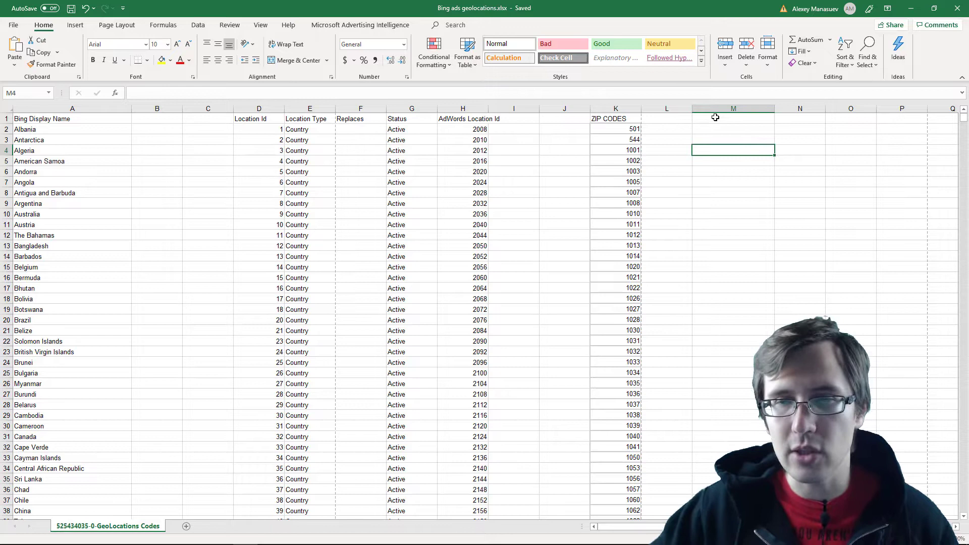
# - Select cell M2 and enter =VLOOKUP( to begin the lookup formula
pyautogui.click(733, 129)
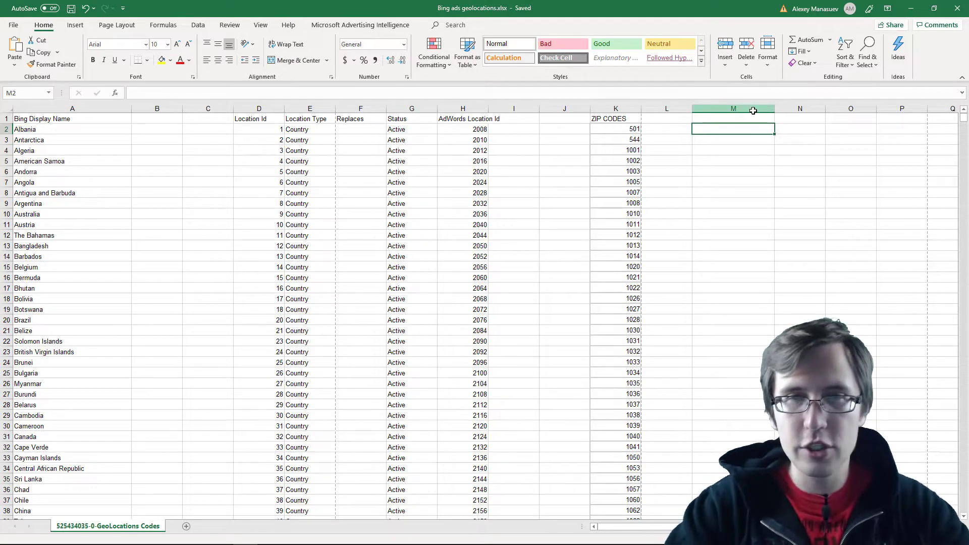
pyautogui.write('=')
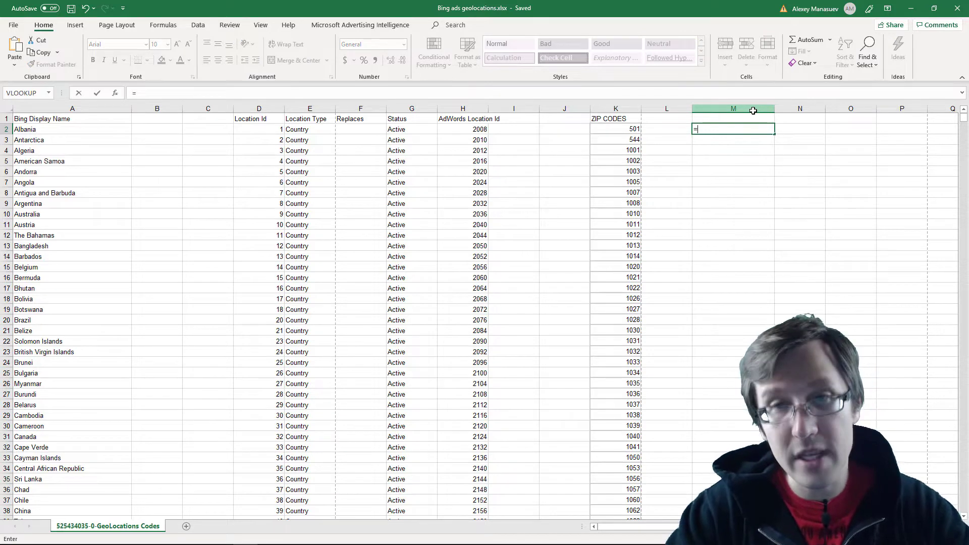
pyautogui.write('V')
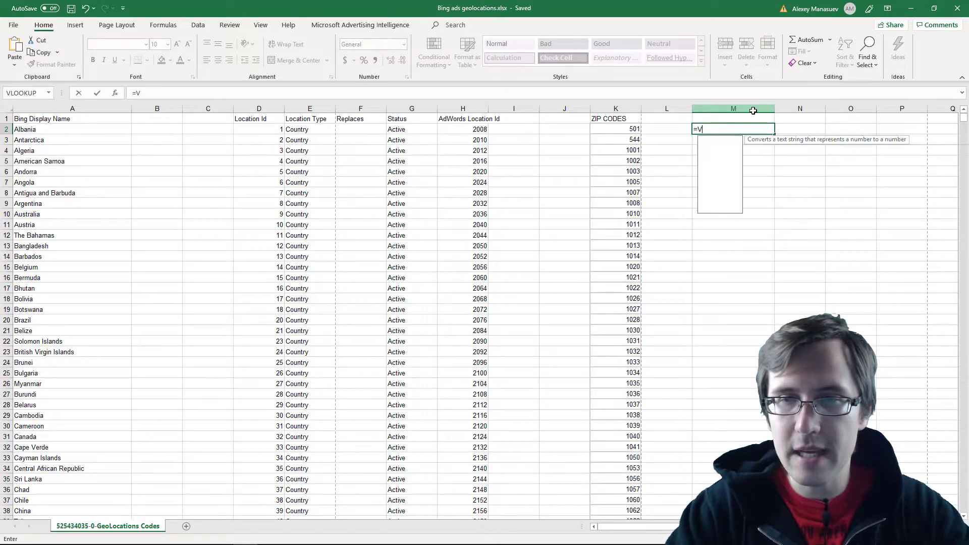
pyautogui.write('LOOKUP')
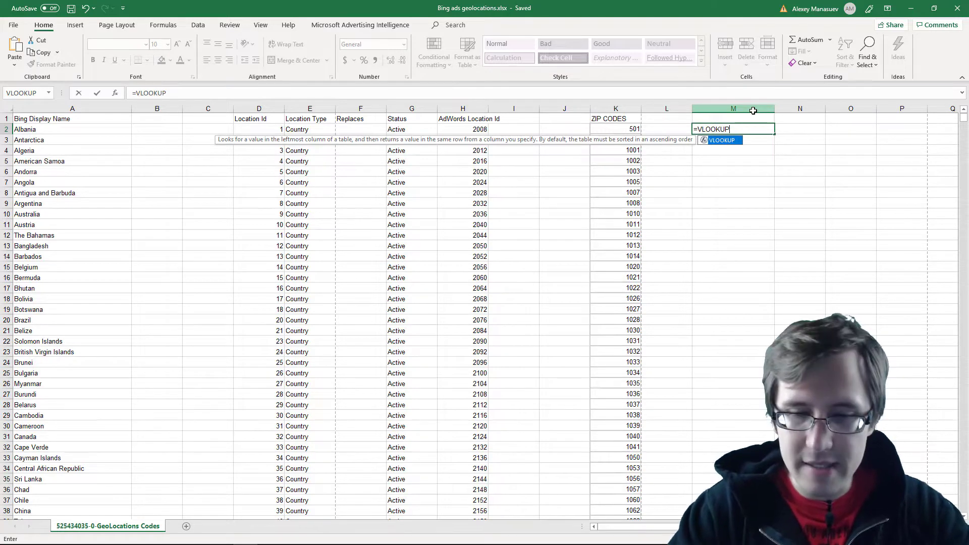
pyautogui.write('(')
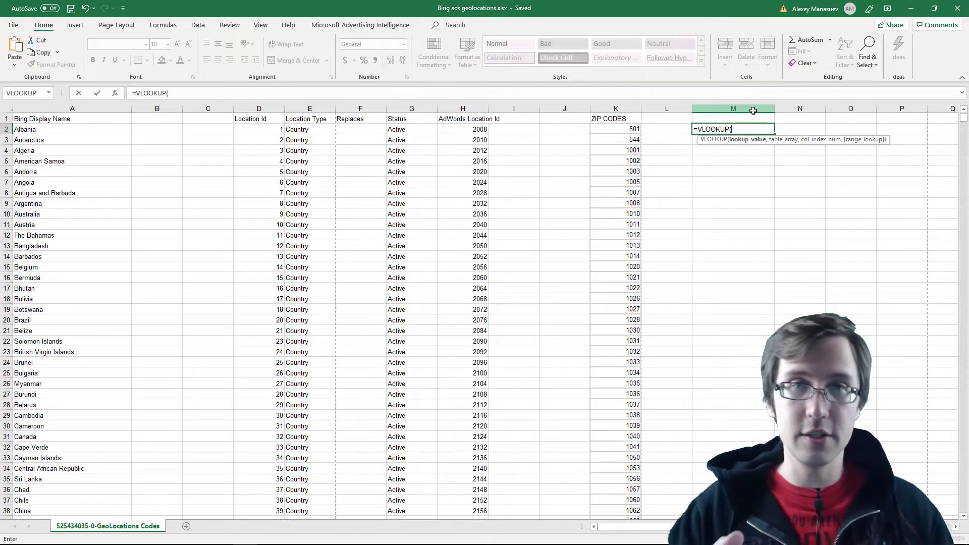
pyautogui.moveTo(743, 150)
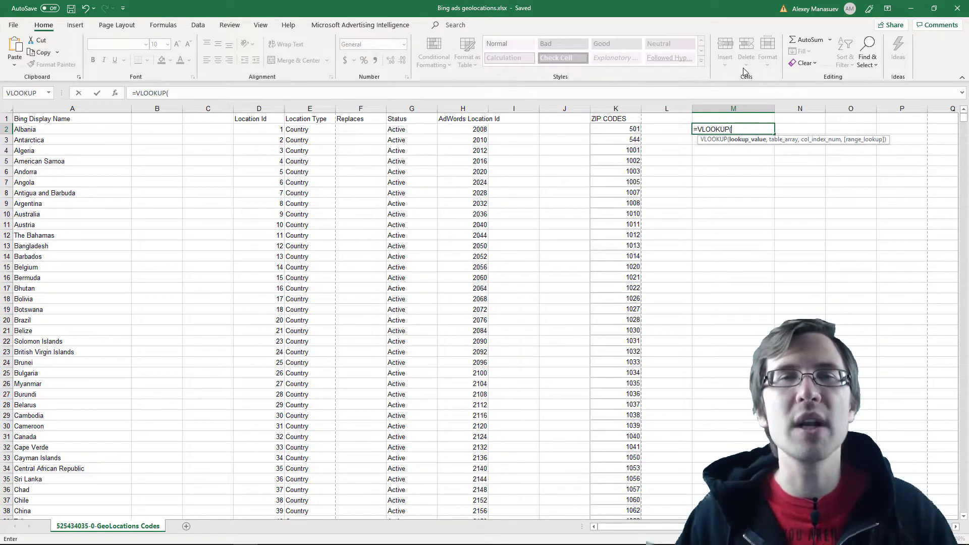
pyautogui.moveTo(746, 53)
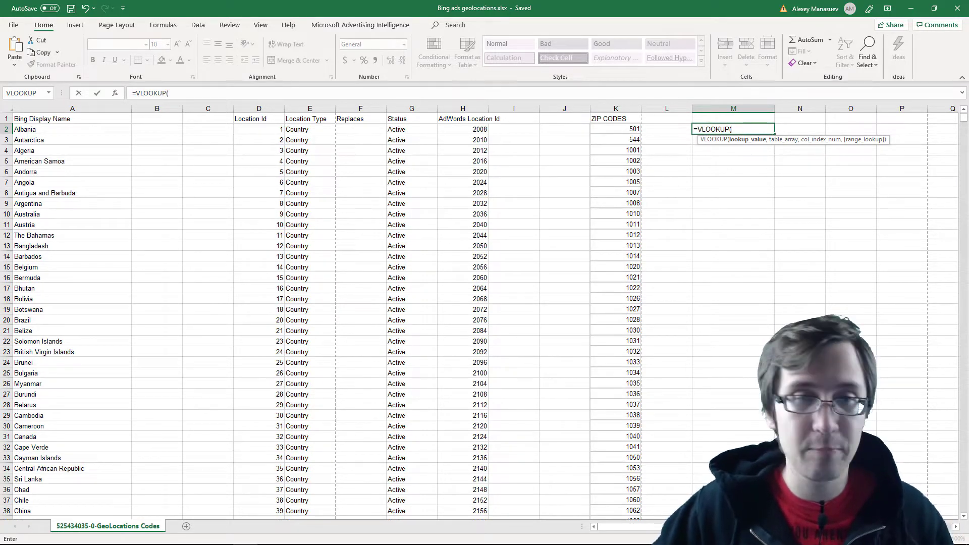
pyautogui.scroll(-3)
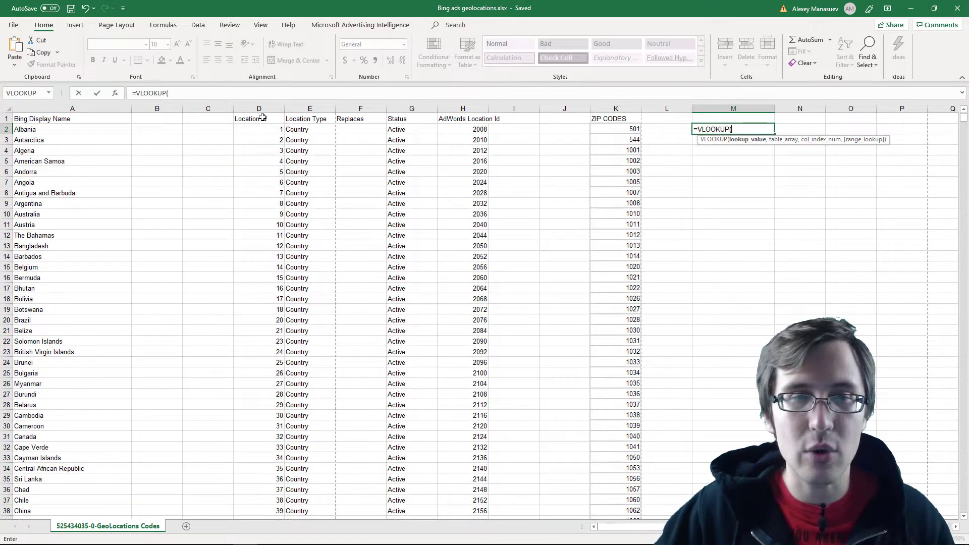
pyautogui.scroll(-3)
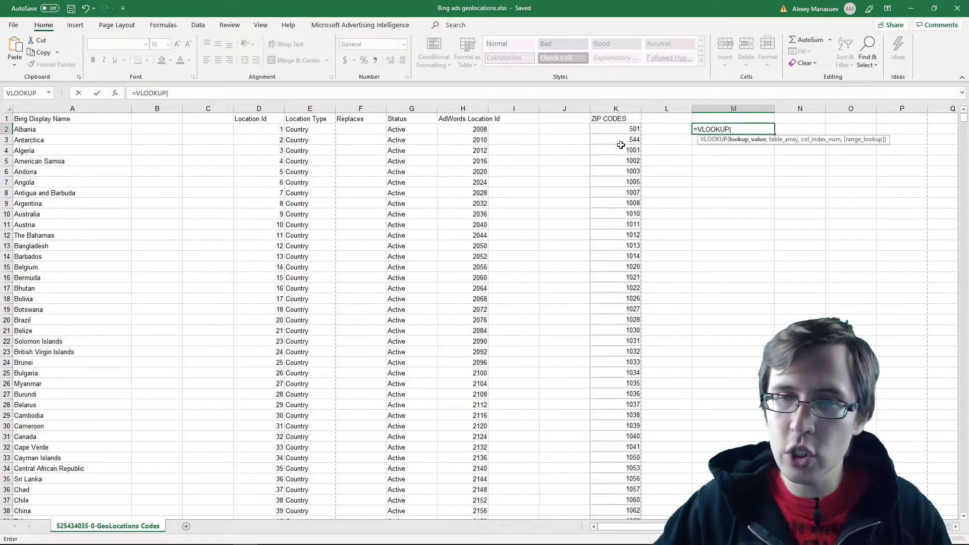
# - Insert K2 as the VLOOKUP lookup value, followed by a comma
pyautogui.click(615, 129)
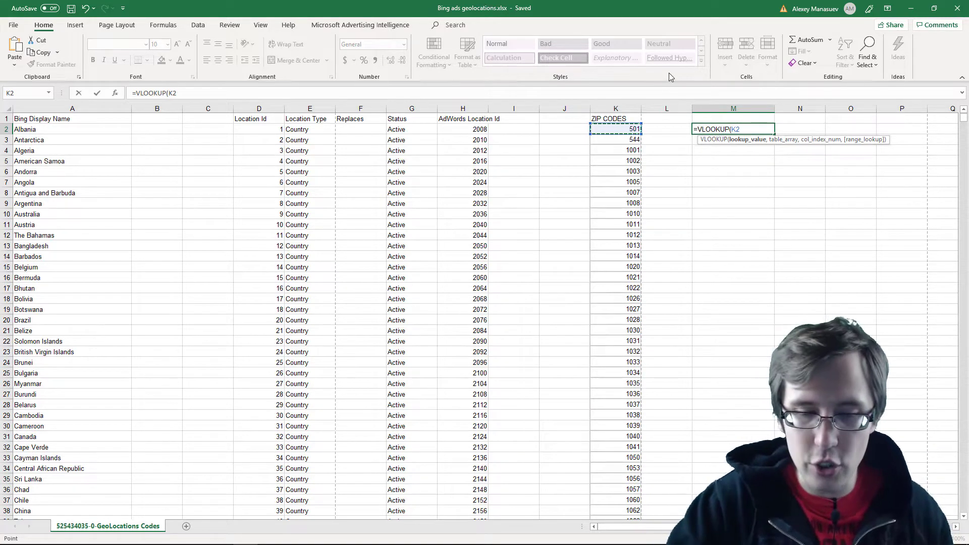
pyautogui.write(',')
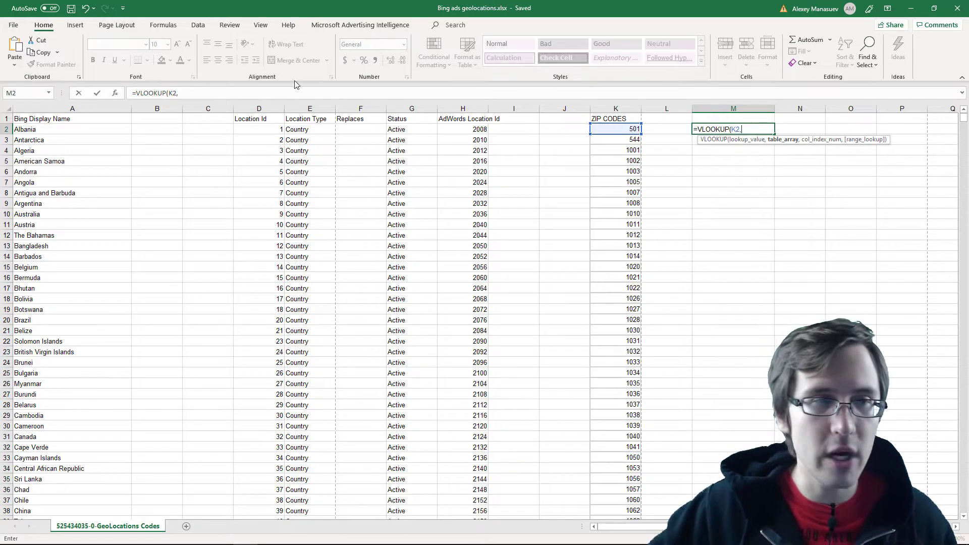
# - Finish the formula as =VLOOKUP(K2,A:D,4,FALSE), returning 98106 in M2
pyautogui.click(72, 108)
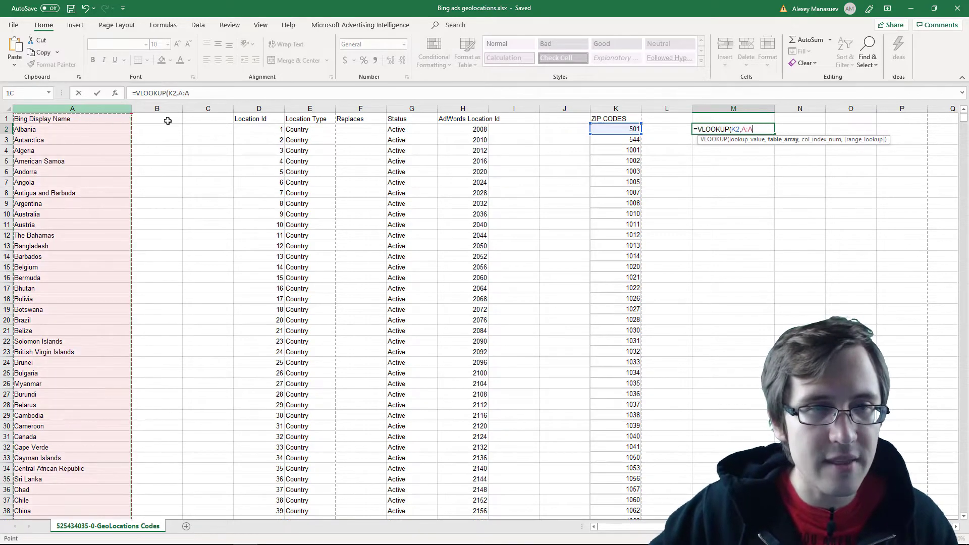
pyautogui.write(':D')
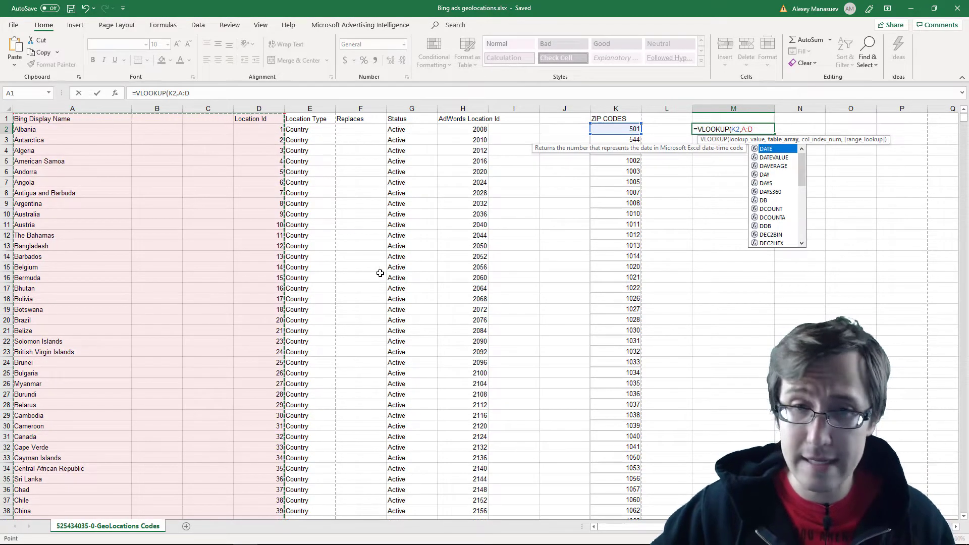
pyautogui.scroll(-3)
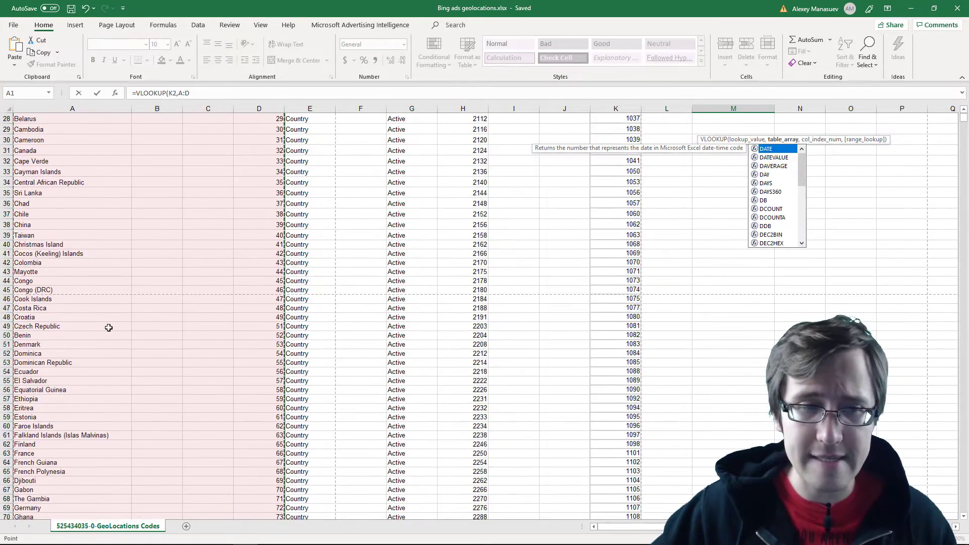
pyautogui.scroll(-3)
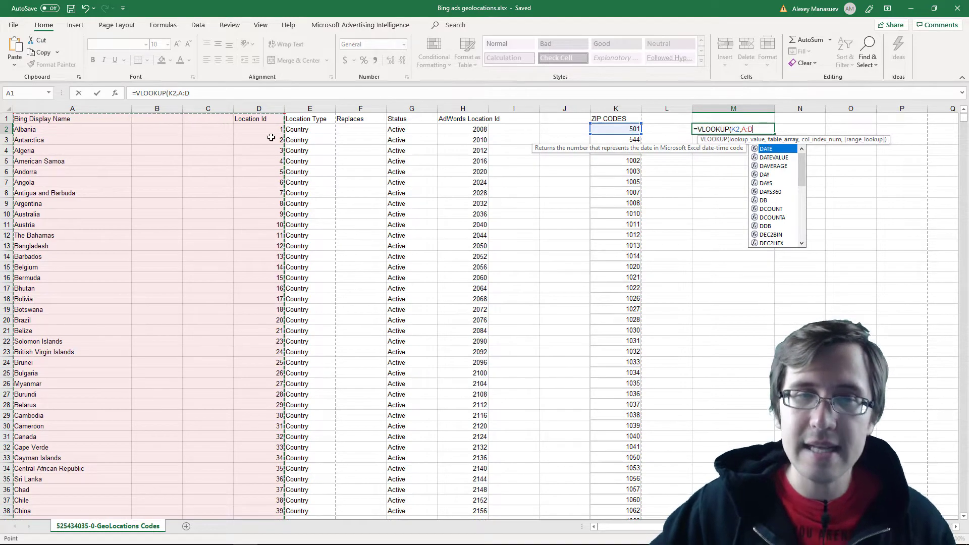
pyautogui.moveTo(489, 277)
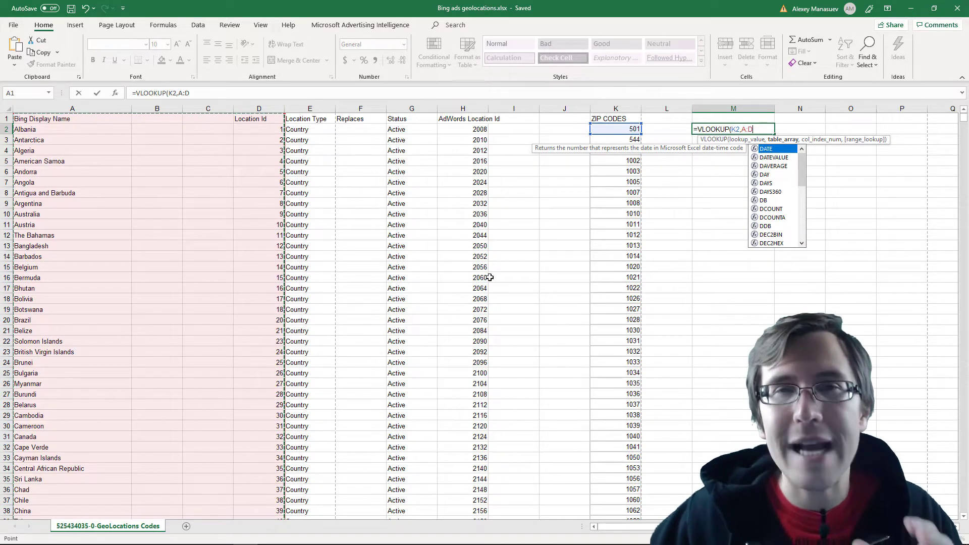
pyautogui.moveTo(260, 303)
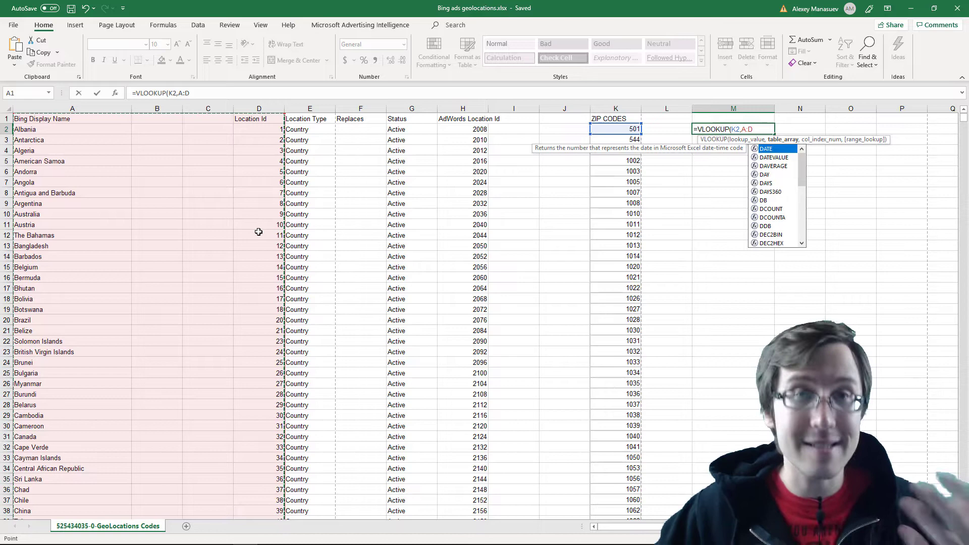
pyautogui.moveTo(320, 134)
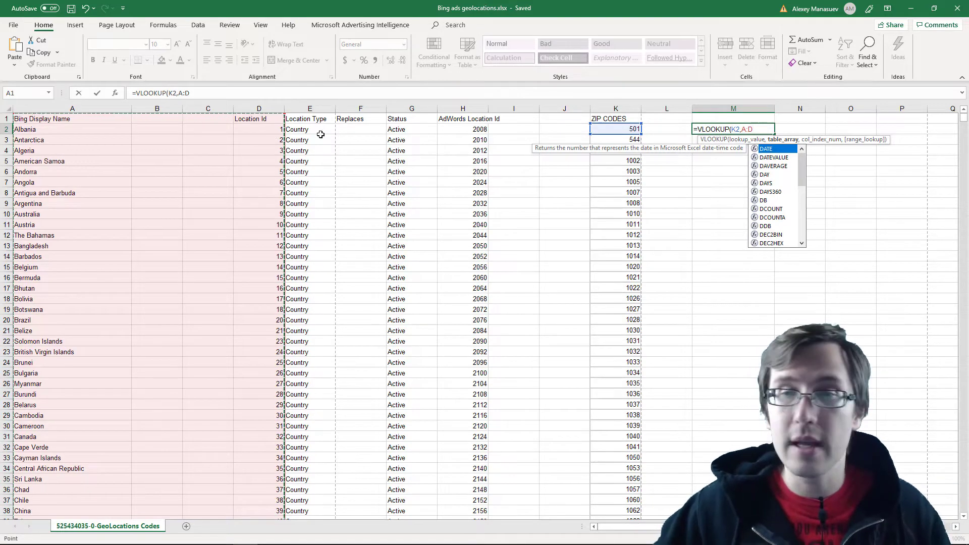
pyautogui.moveTo(614, 57)
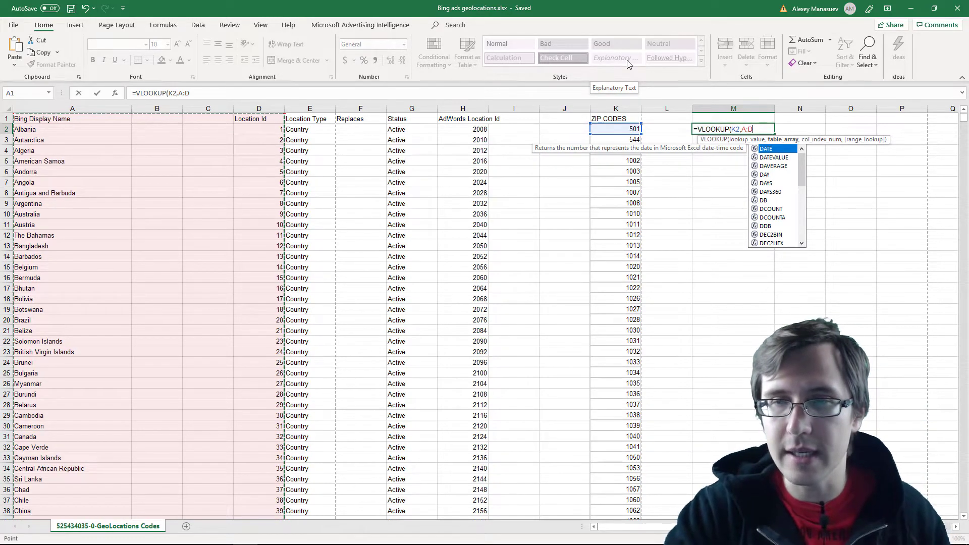
pyautogui.write(',')
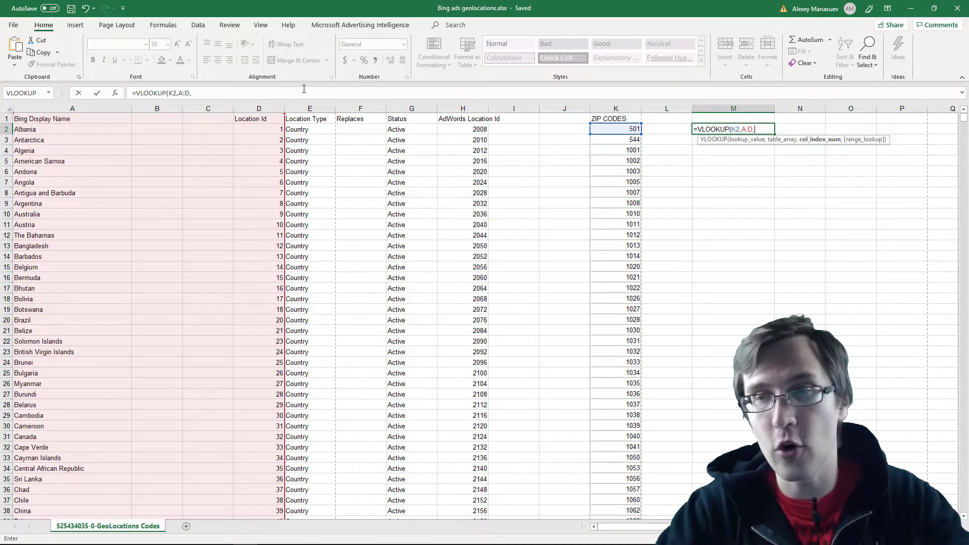
pyautogui.write('4')
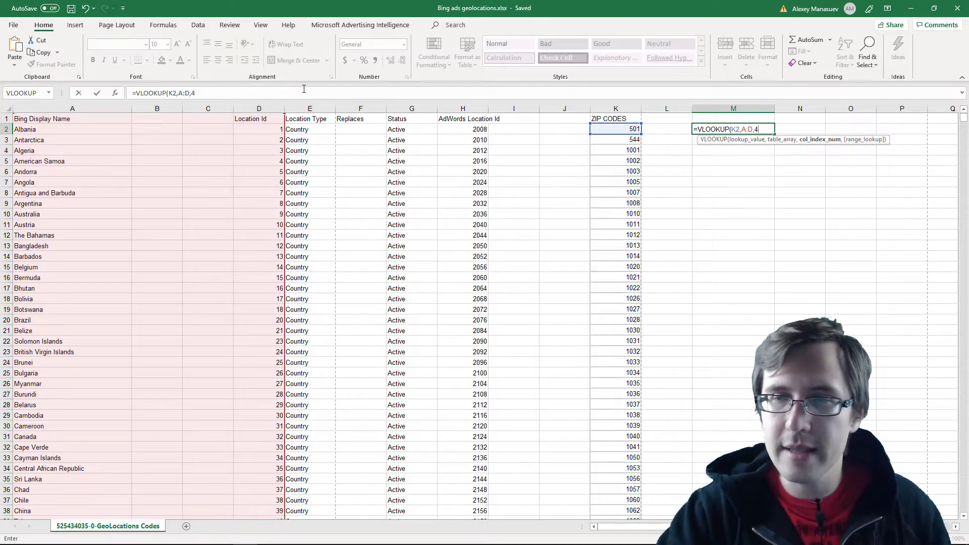
pyautogui.write(',')
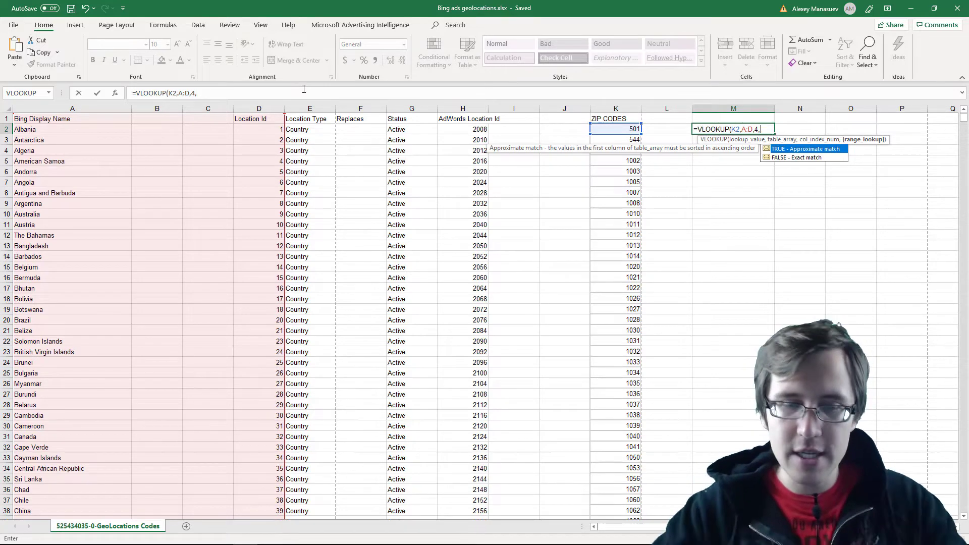
pyautogui.write('FALSE')
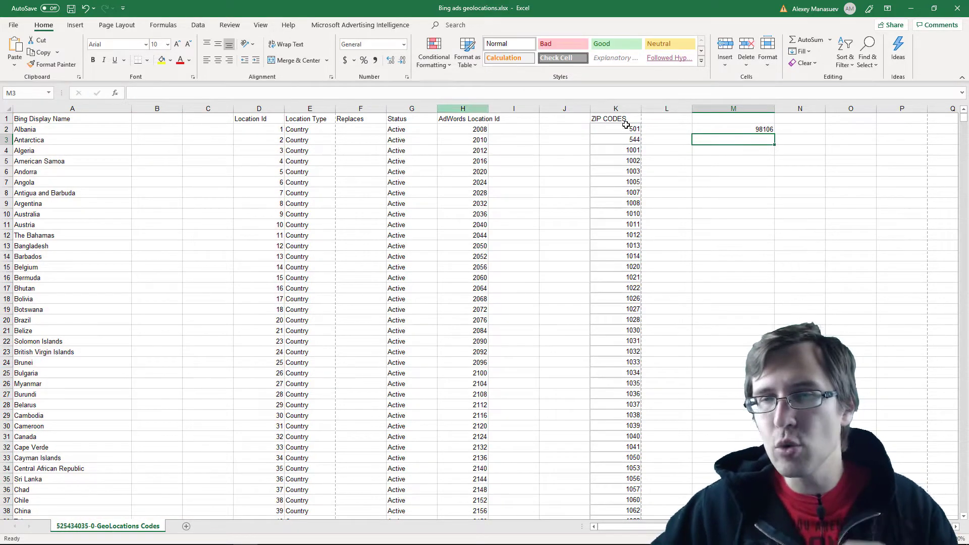
pyautogui.click(733, 129)
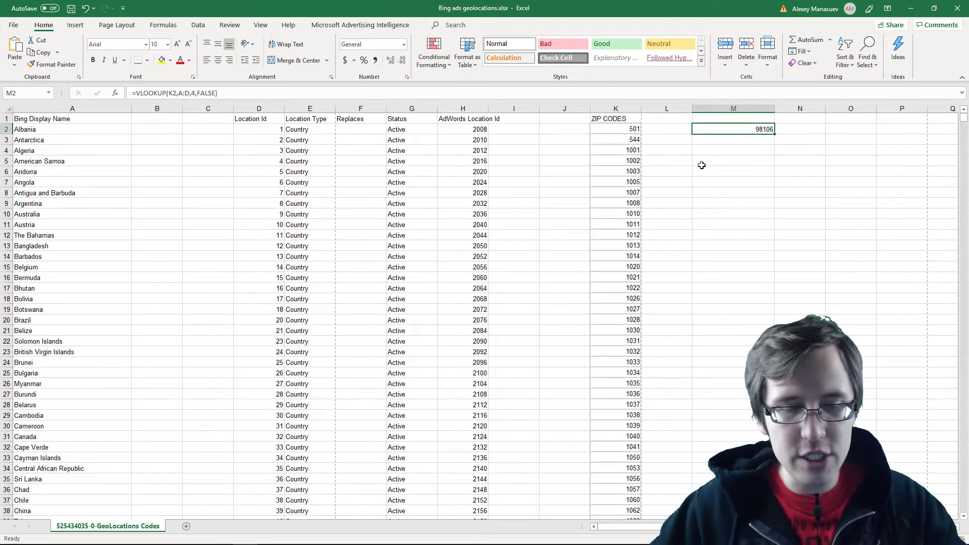
pyautogui.click(666, 224)
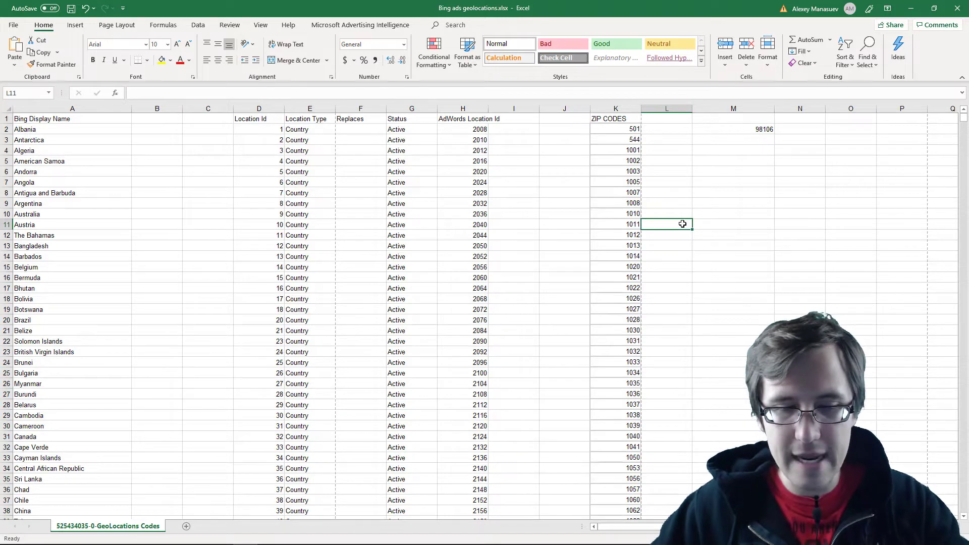
pyautogui.press('ctrl+f')
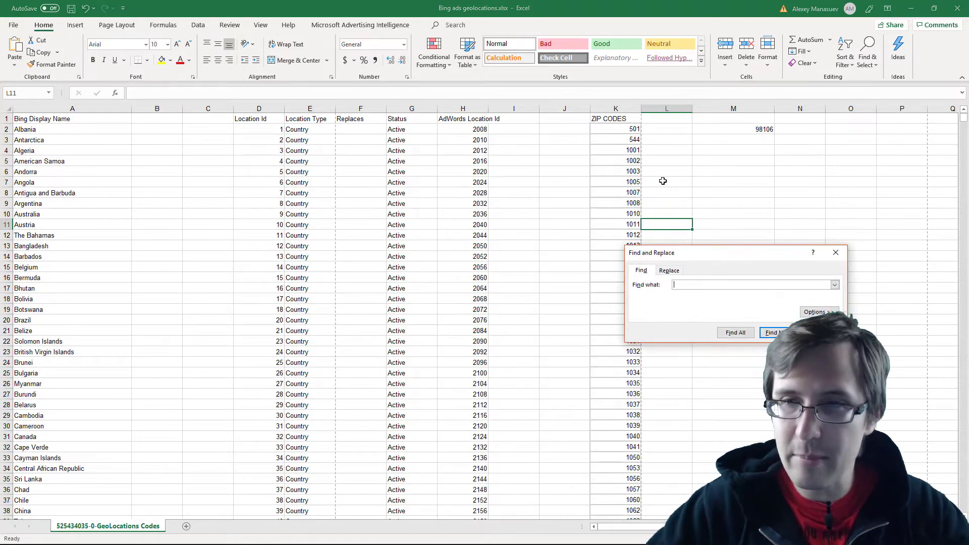
pyautogui.write('98106')
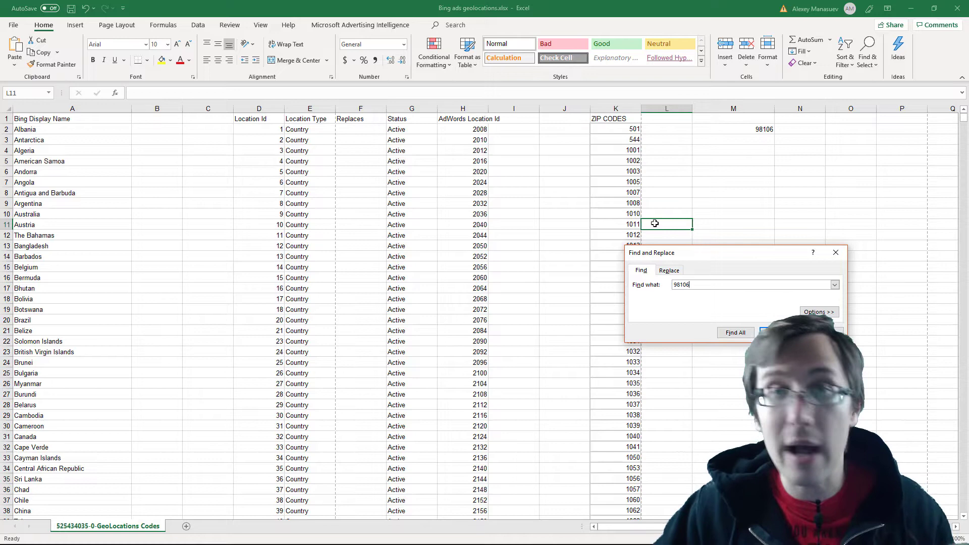
pyautogui.click(735, 333)
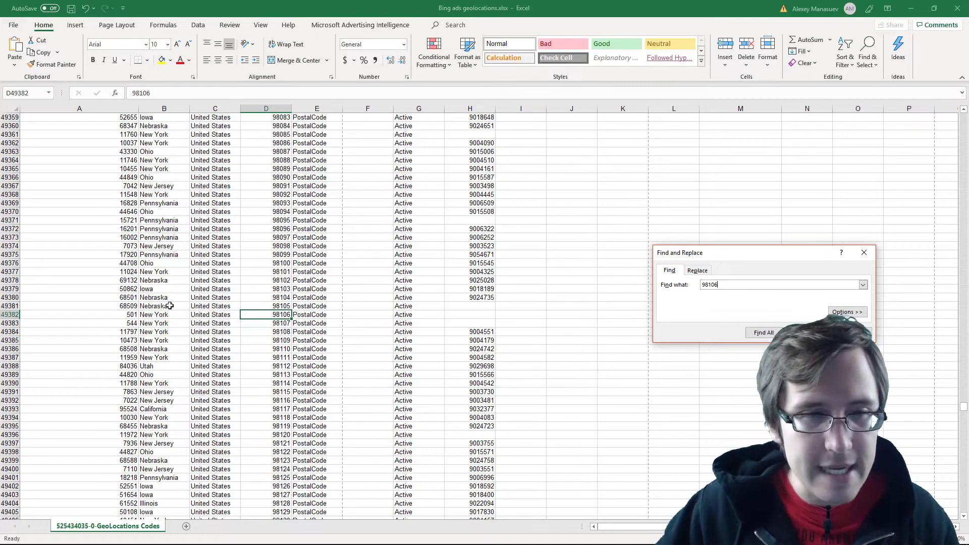
pyautogui.moveTo(589, 278)
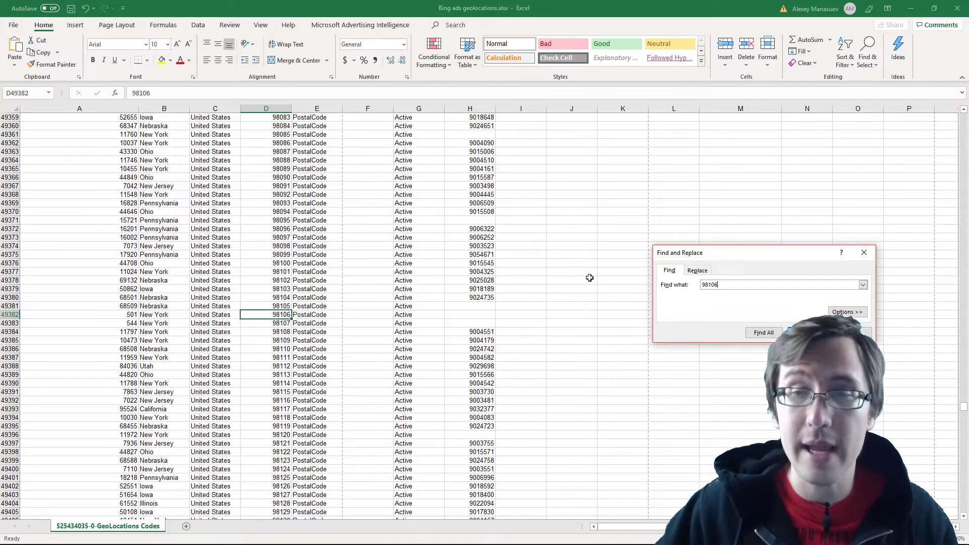
pyautogui.click(864, 253)
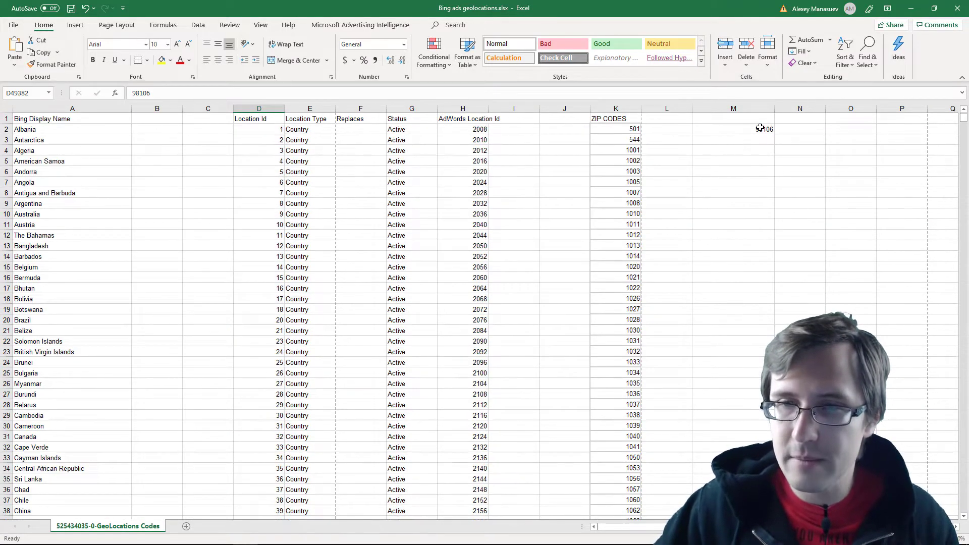
# - Copy the M2 lookup down to M11 and search for 103012 to verify the match
pyautogui.click(733, 130)
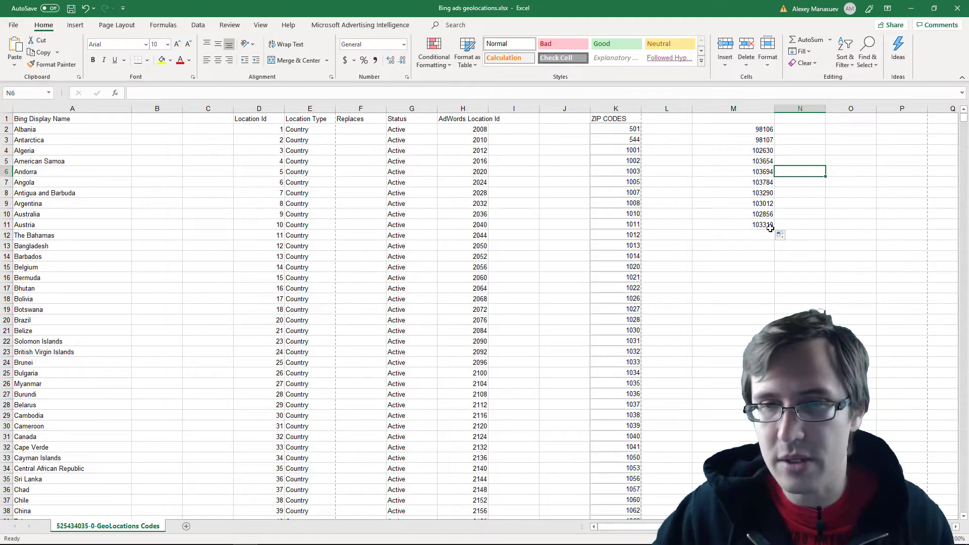
pyautogui.click(733, 203)
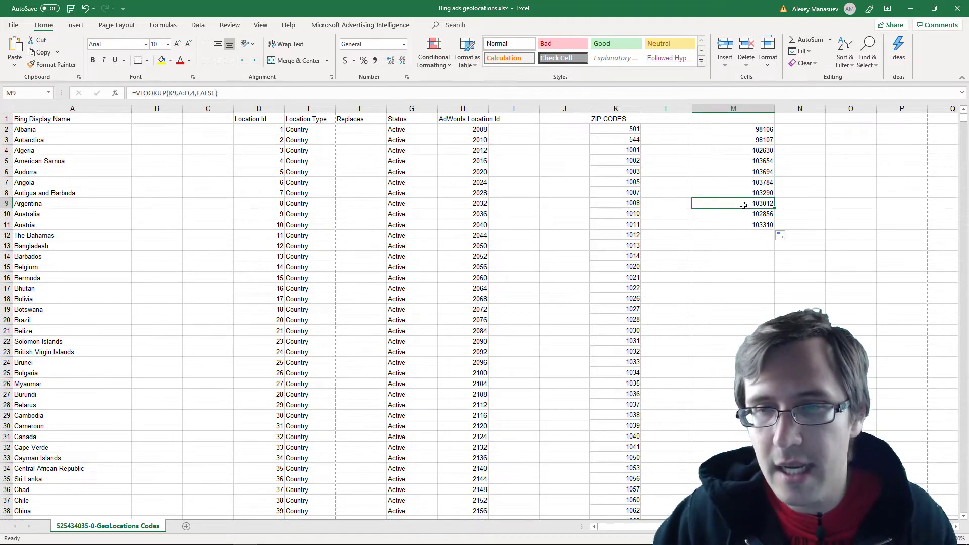
pyautogui.click(800, 234)
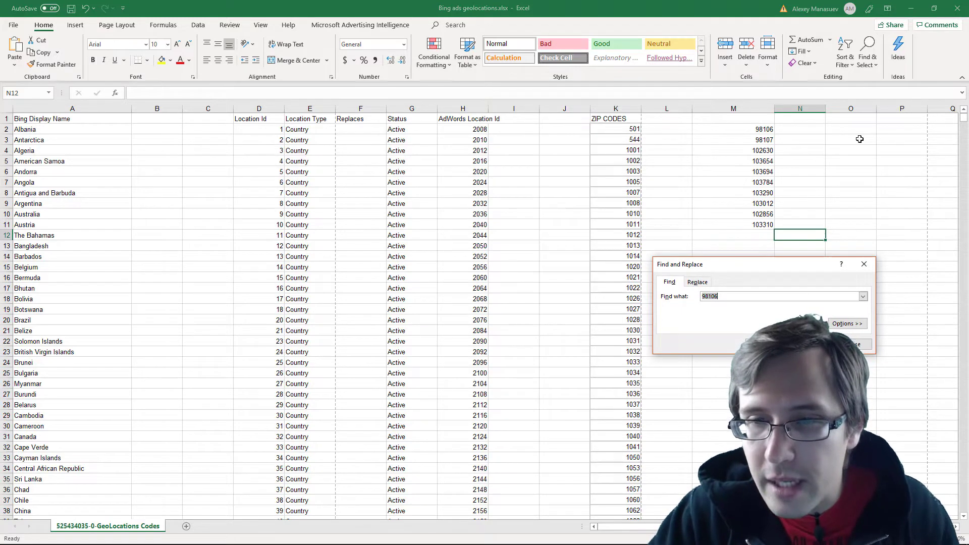
pyautogui.write('103012')
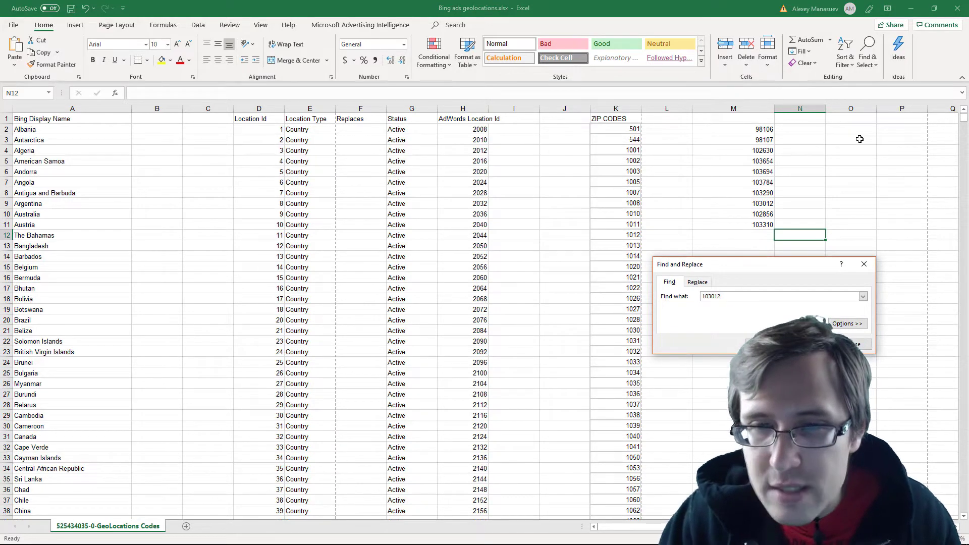
pyautogui.click(758, 344)
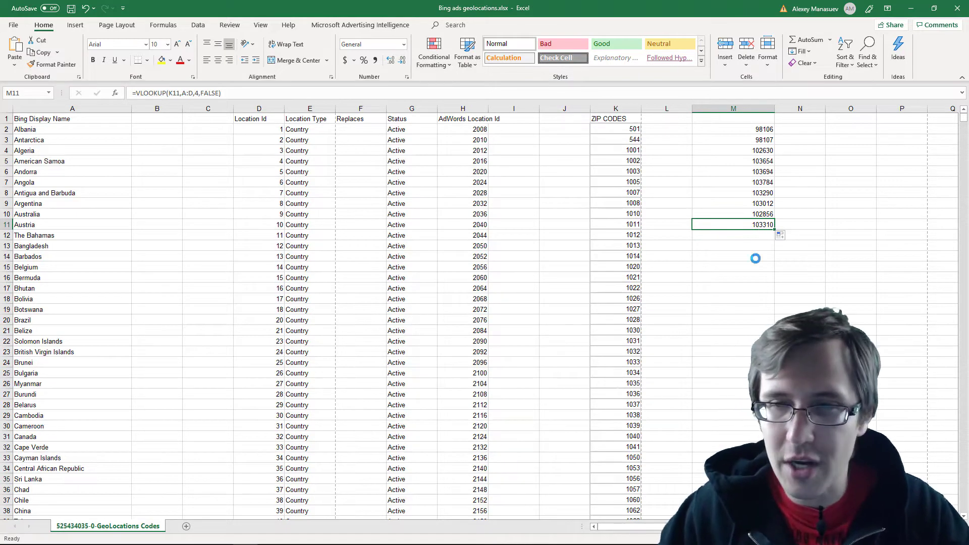
# - Paste Special the lookup formula as Formulas from M12 down to the last ZIP row
pyautogui.click(733, 235)
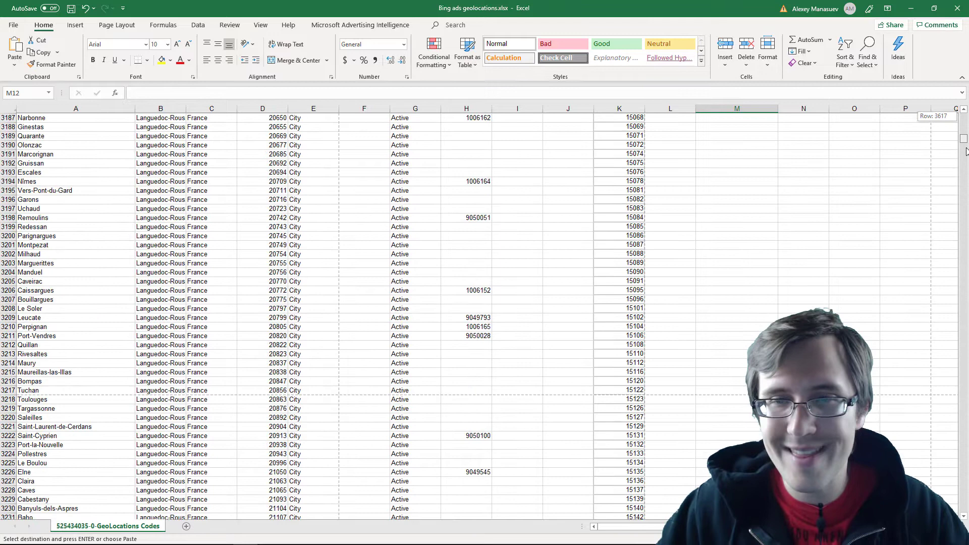
pyautogui.scroll(-3)
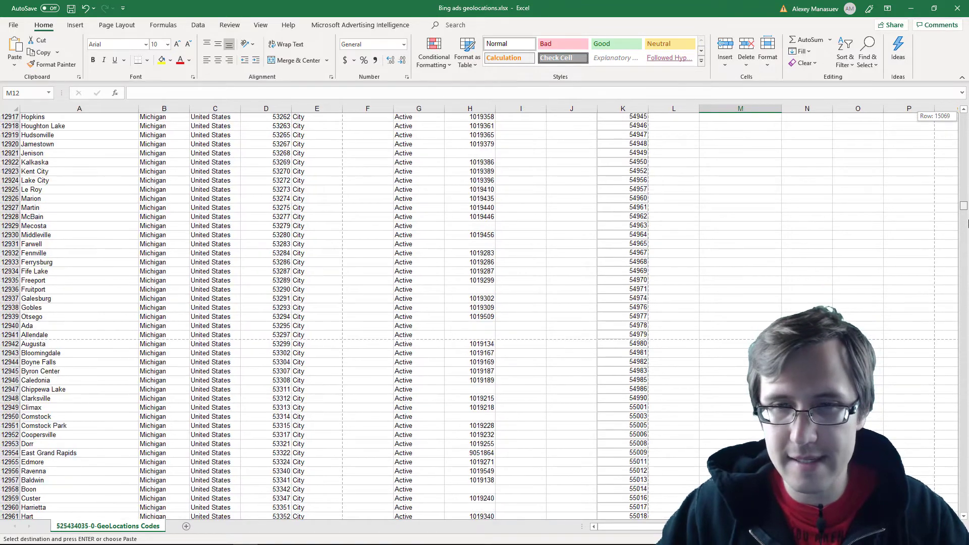
pyautogui.scroll(-3)
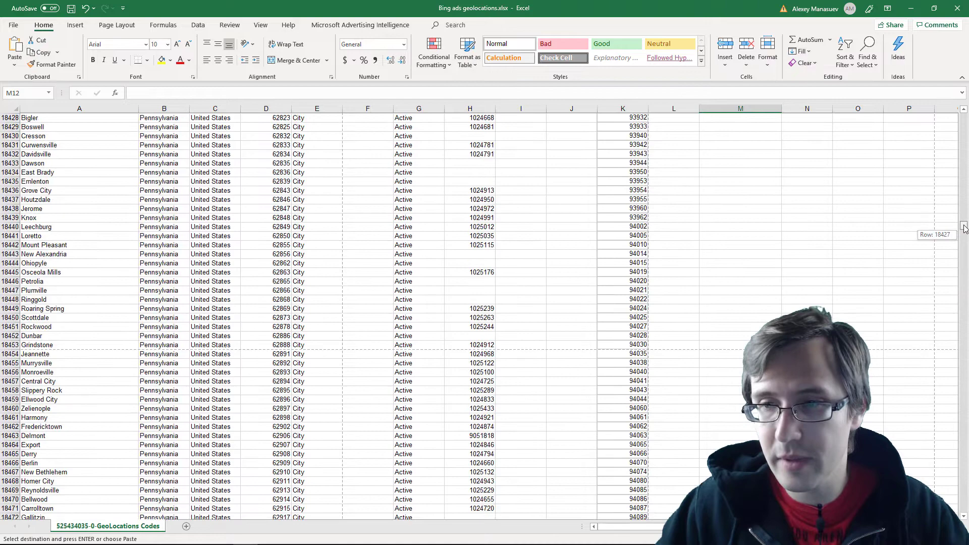
pyautogui.scroll(-3)
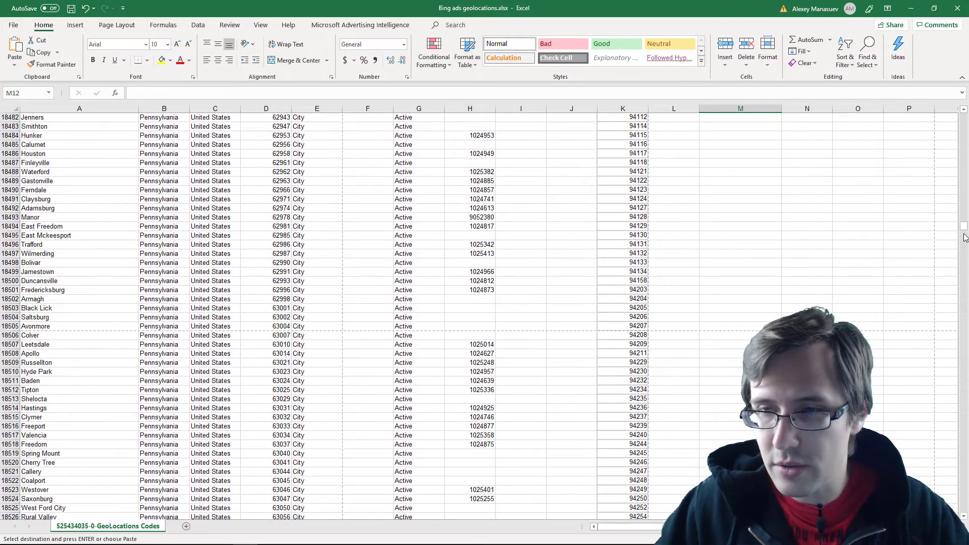
pyautogui.scroll(-3)
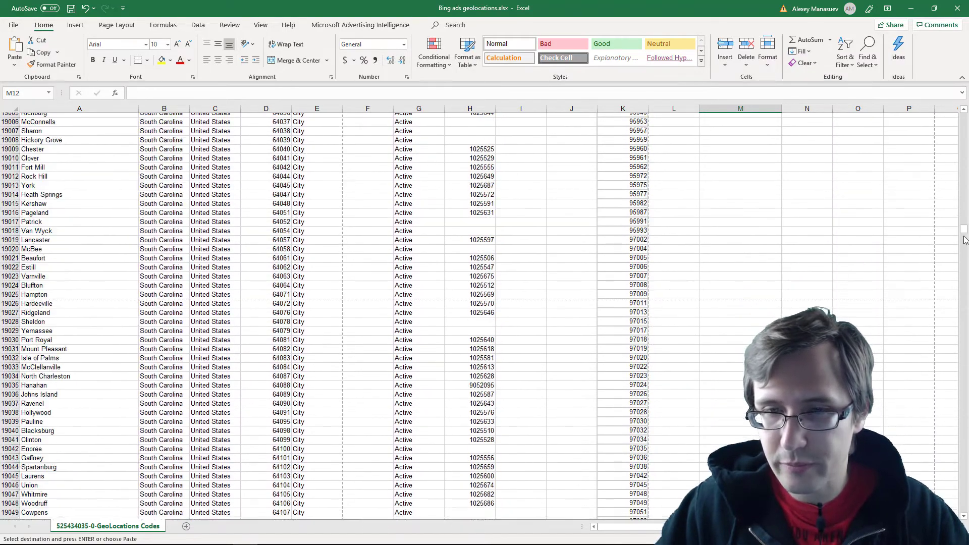
pyautogui.scroll(-3)
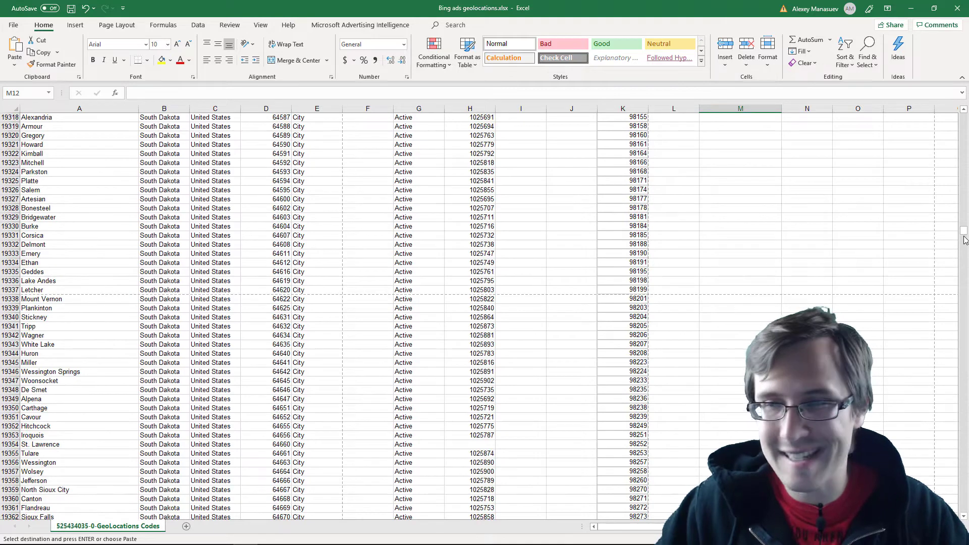
pyautogui.scroll(-3)
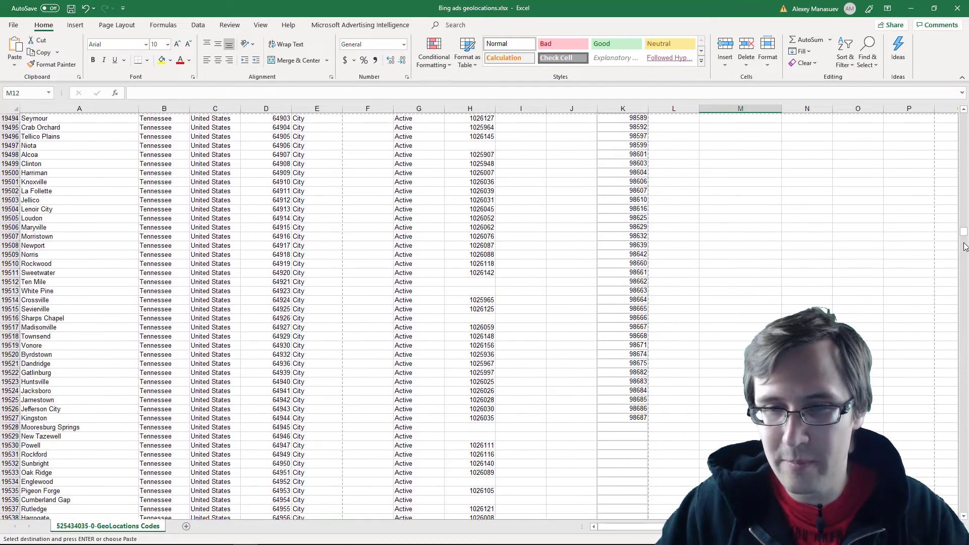
pyautogui.scroll(-3)
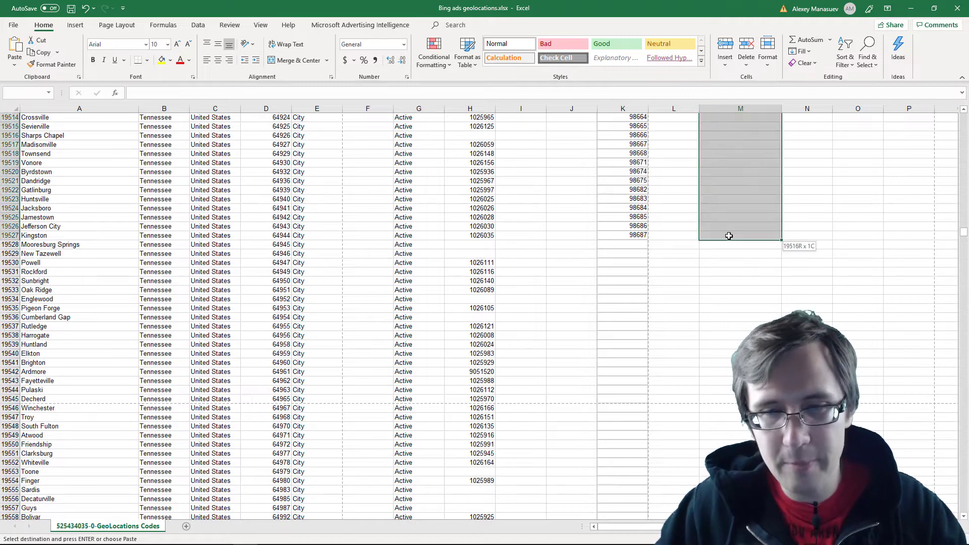
pyautogui.rightClick(740, 191)
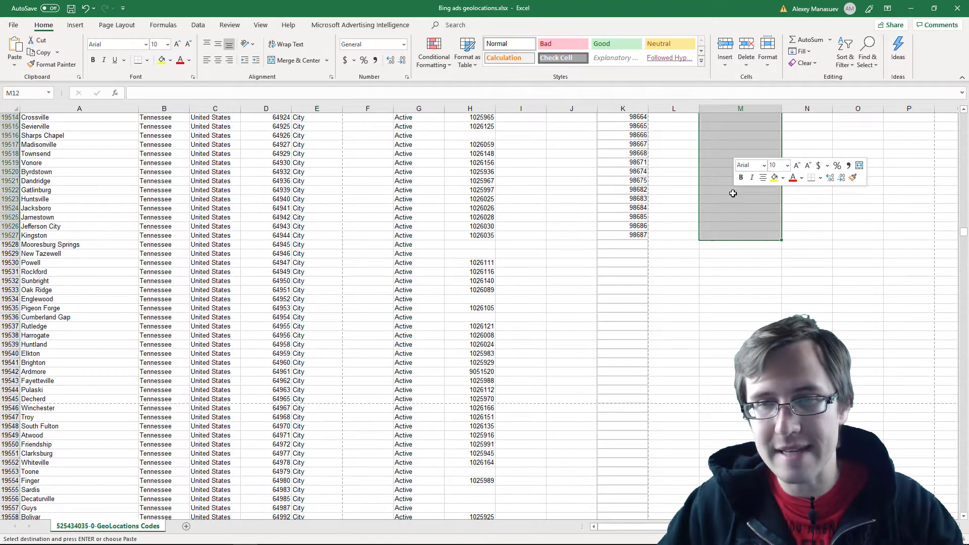
pyautogui.rightClick(741, 193)
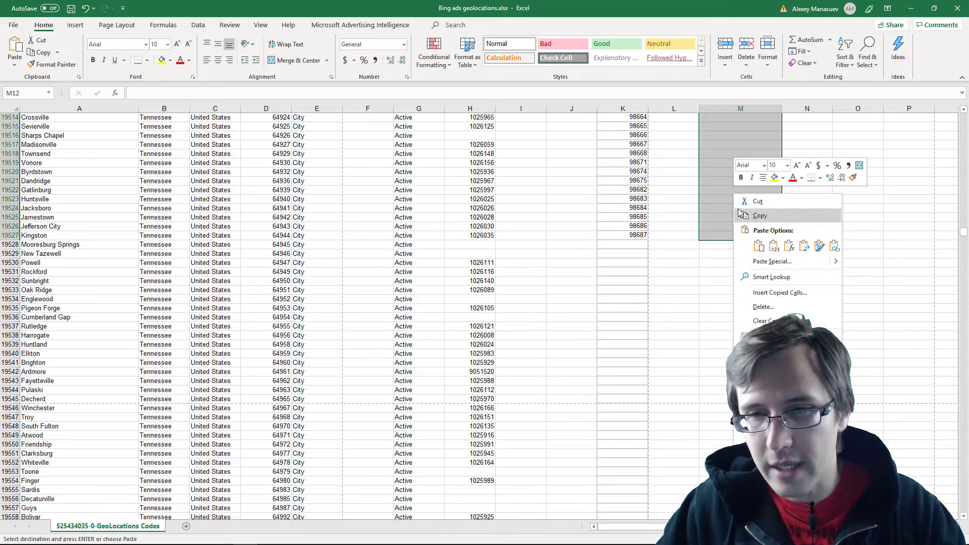
pyautogui.moveTo(772, 262)
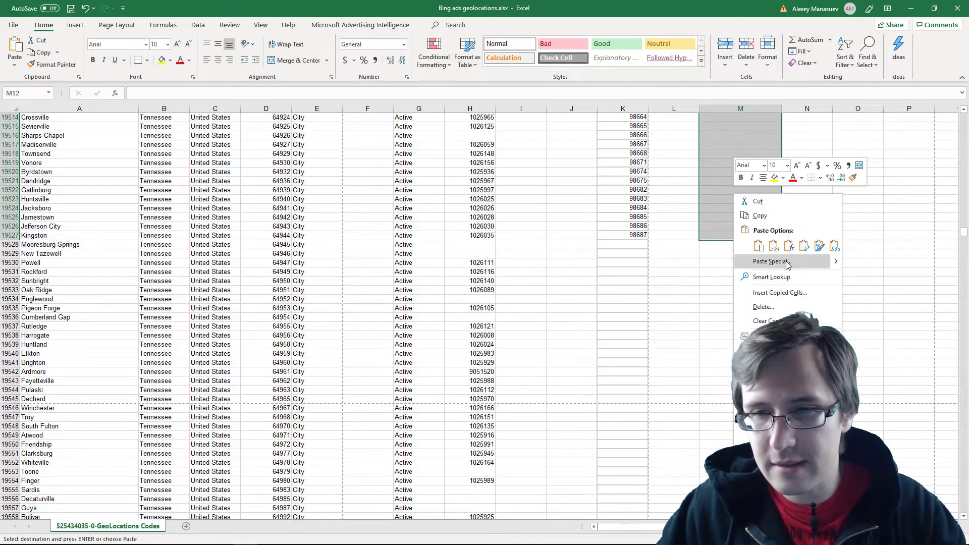
pyautogui.click(769, 261)
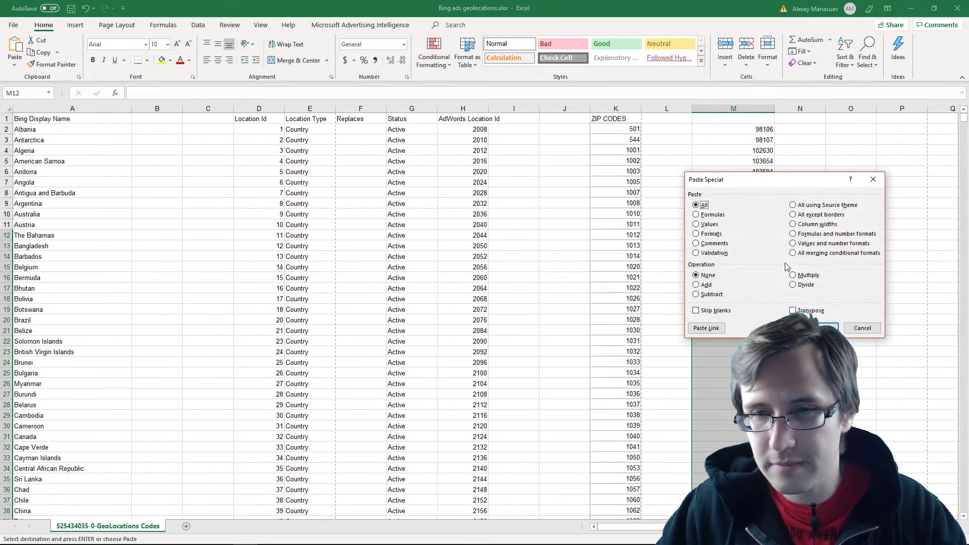
pyautogui.click(826, 328)
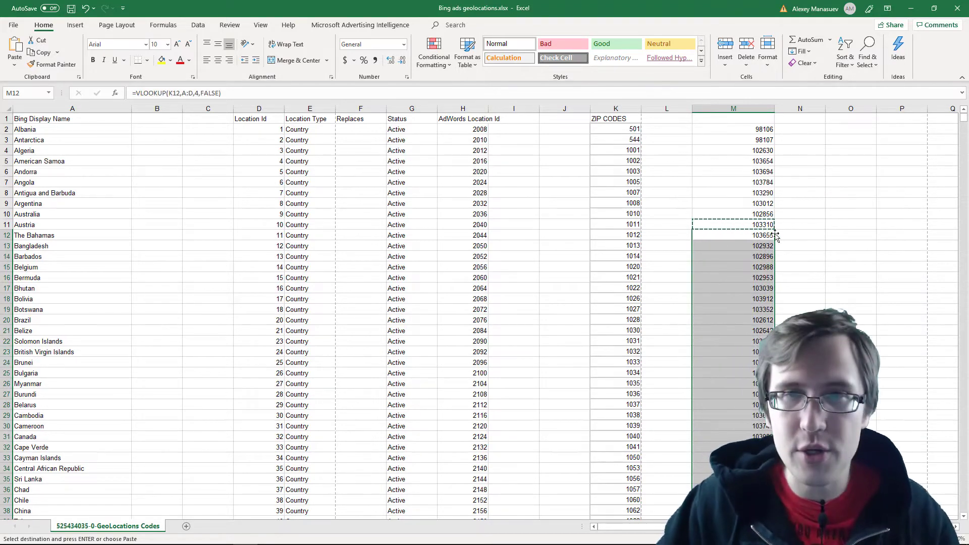
pyautogui.scroll(-3)
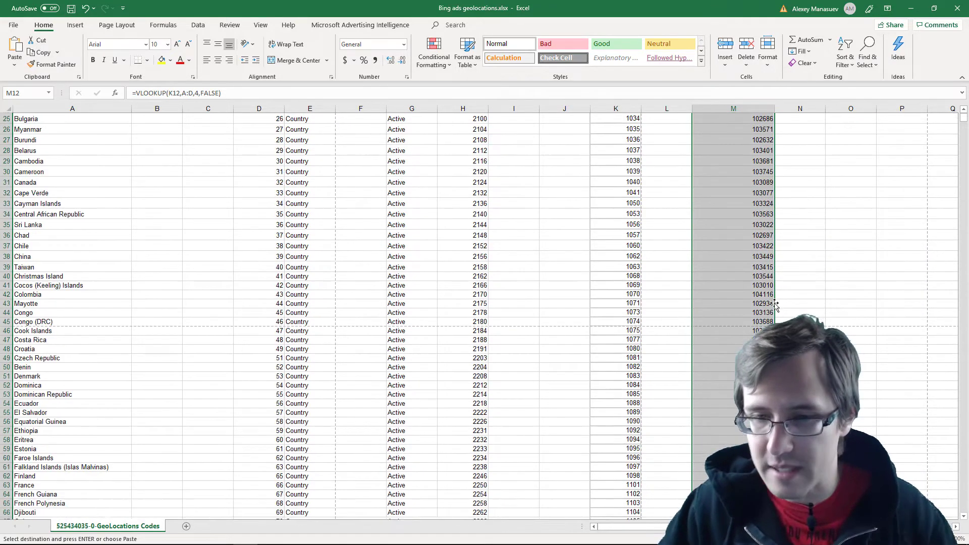
pyautogui.scroll(-3)
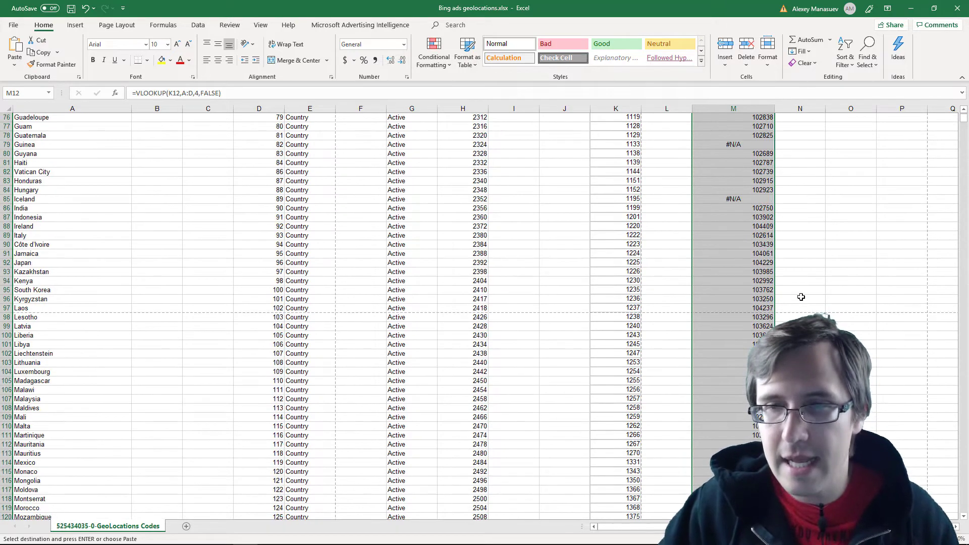
pyautogui.click(733, 198)
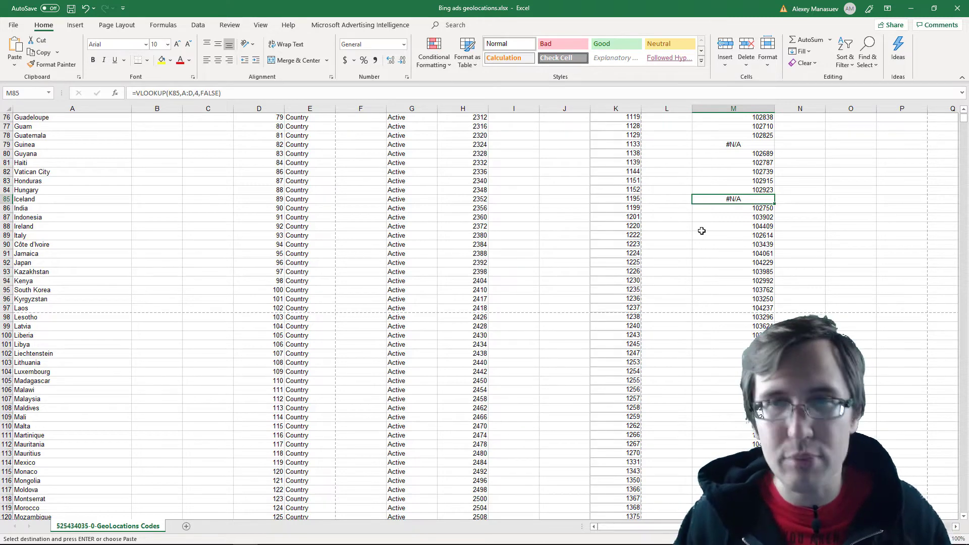
pyautogui.scroll(-3)
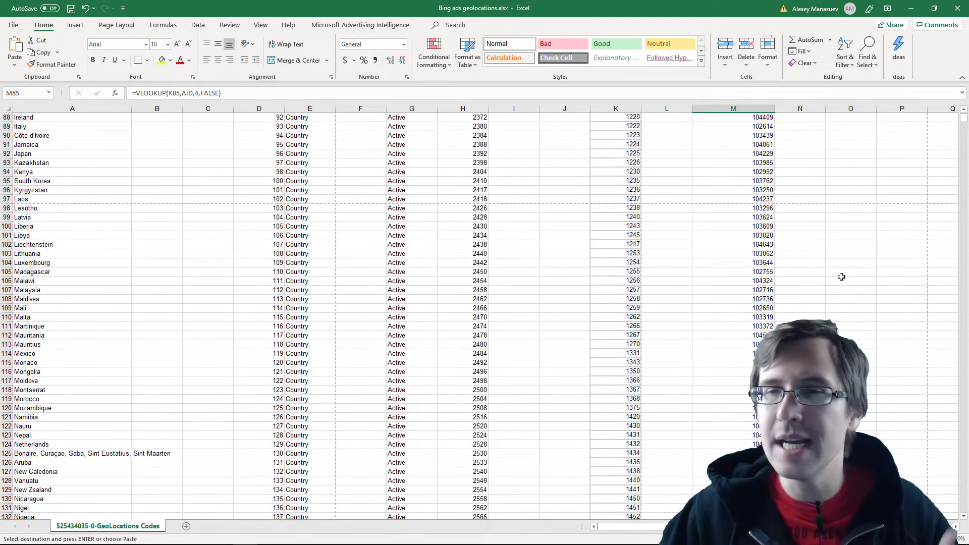
pyautogui.scroll(-3)
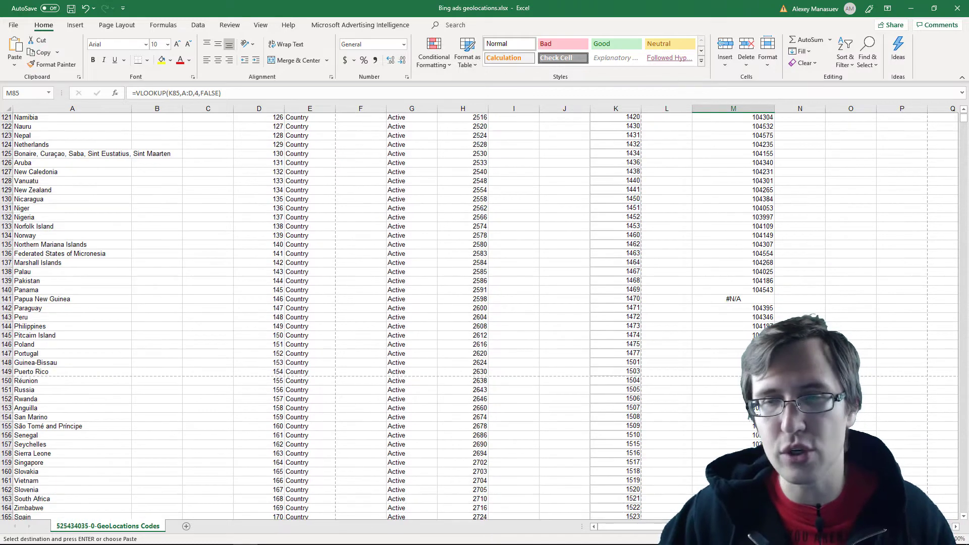
pyautogui.scroll(-3)
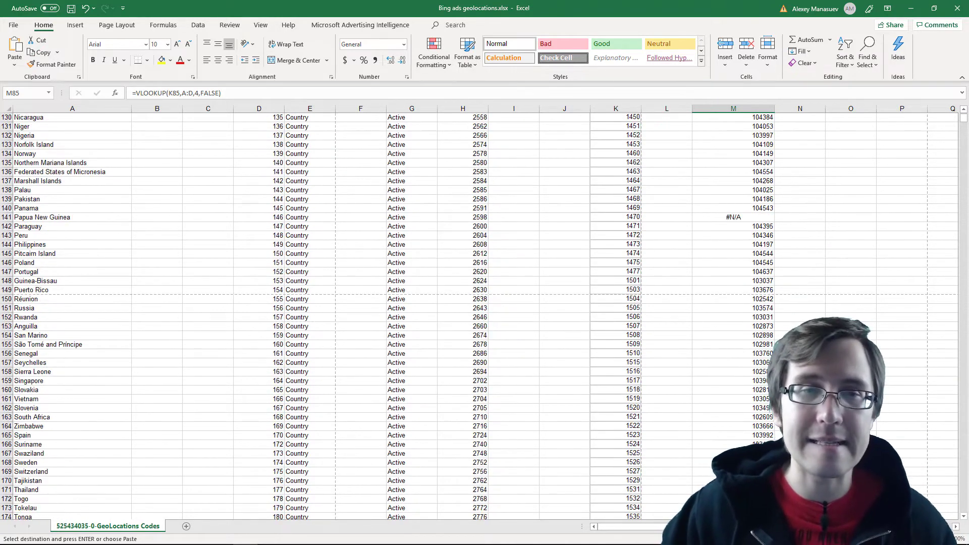
pyautogui.scroll(-3)
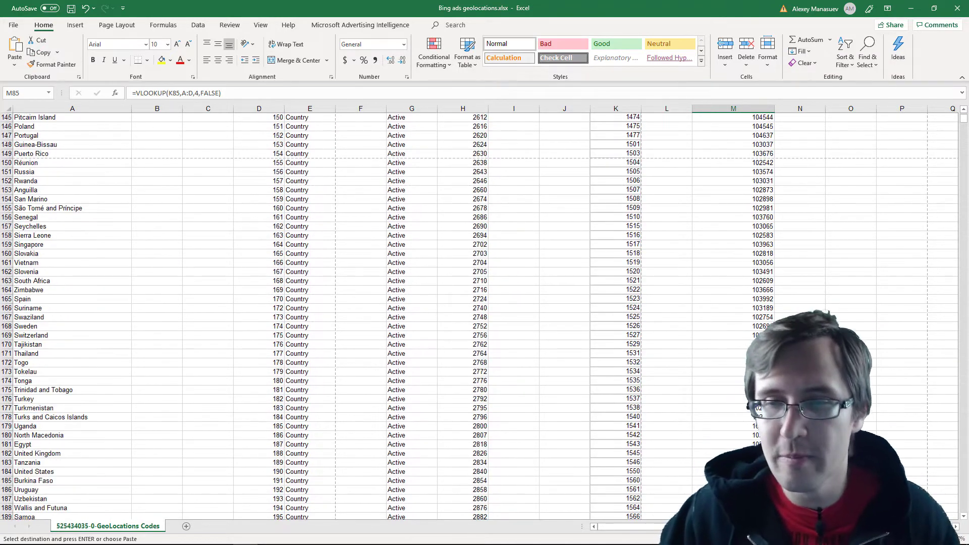
pyautogui.scroll(-3)
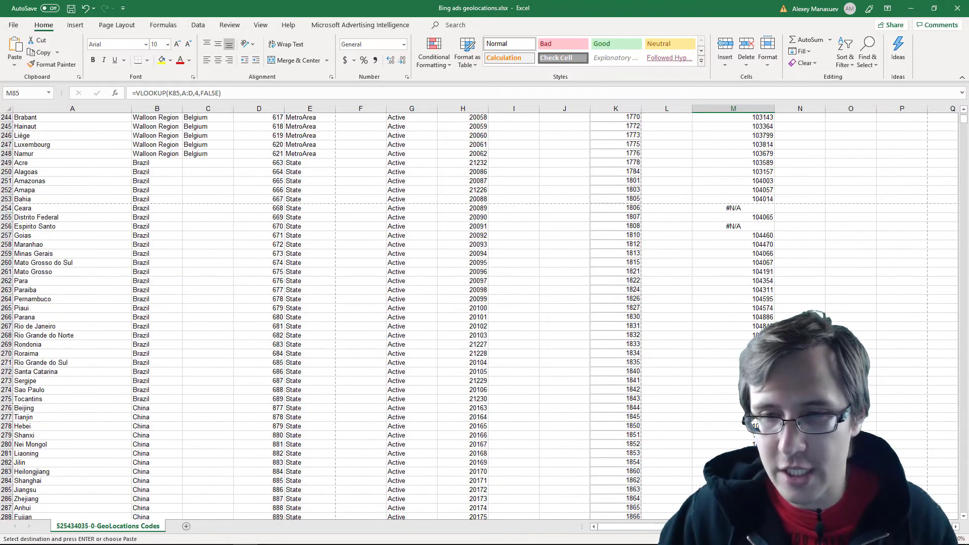
# - Find 104792, confirming it as a Massachusetts postal code's Location Id
pyautogui.click(733, 353)
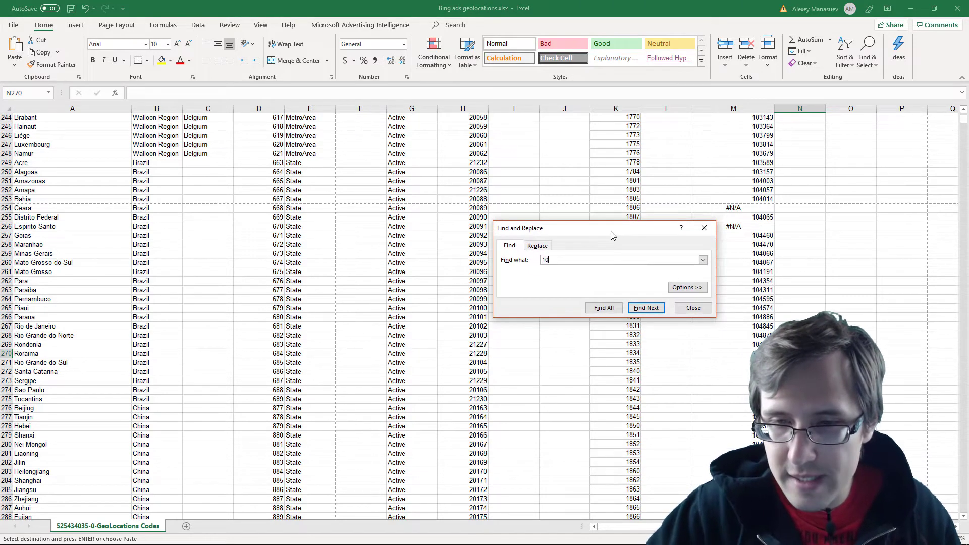
pyautogui.write('104792')
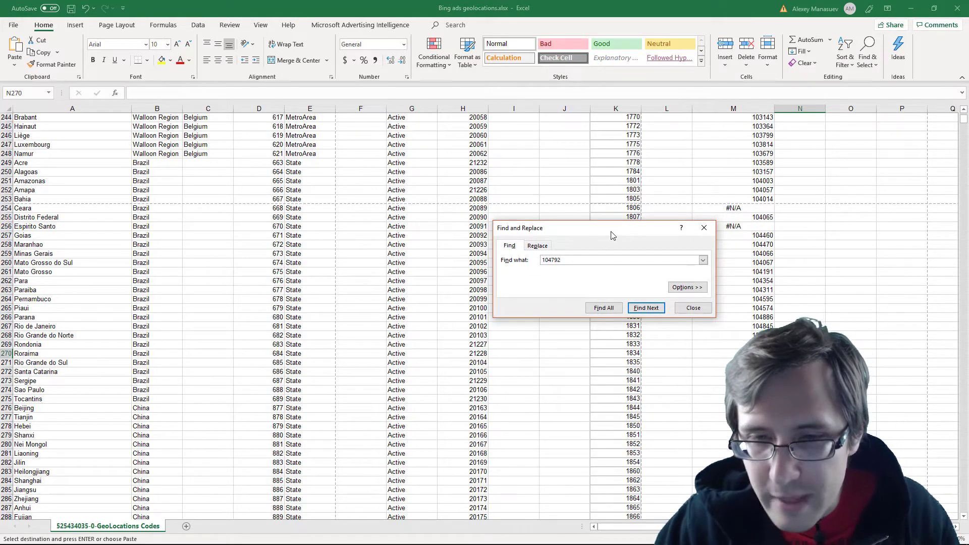
pyautogui.click(645, 308)
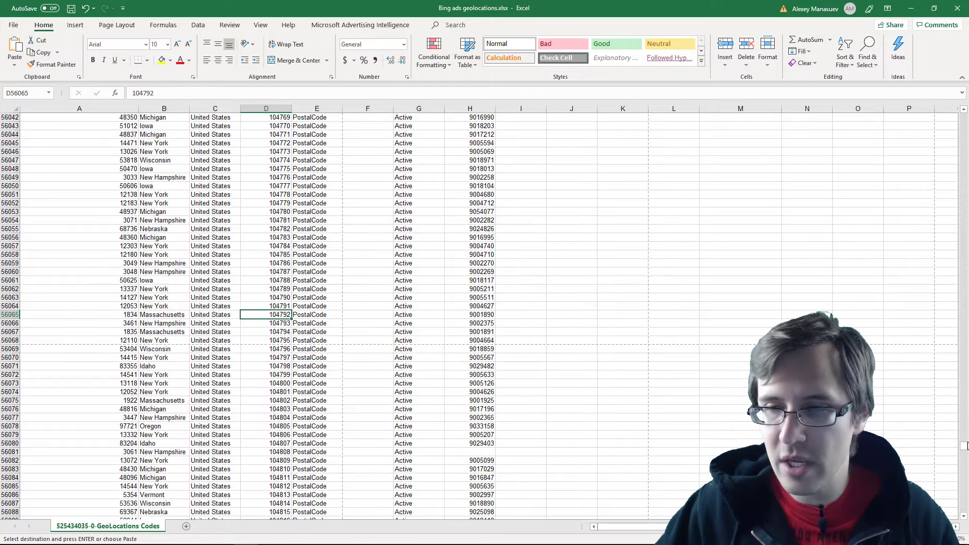
pyautogui.scroll(-3)
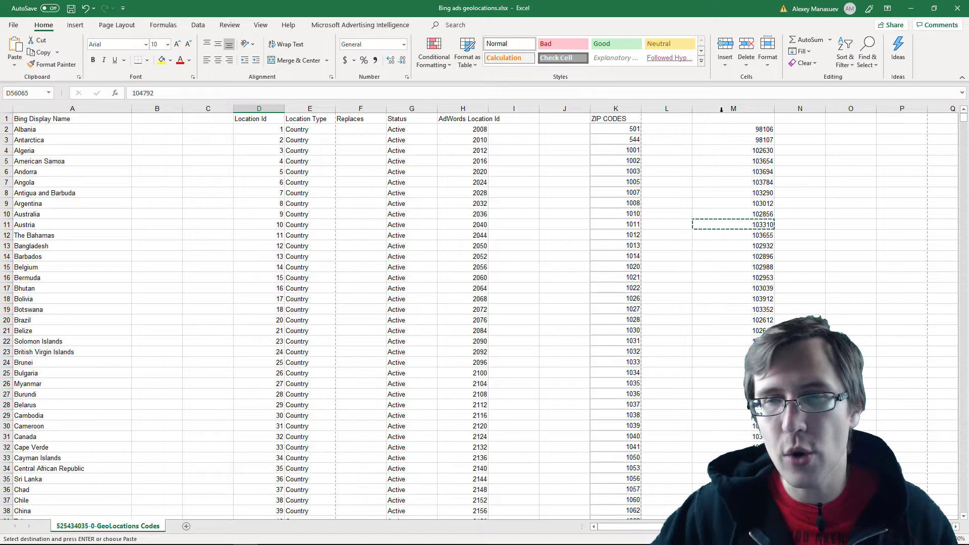
# - Select the whole column M of looked-up Location Ids
pyautogui.click(733, 109)
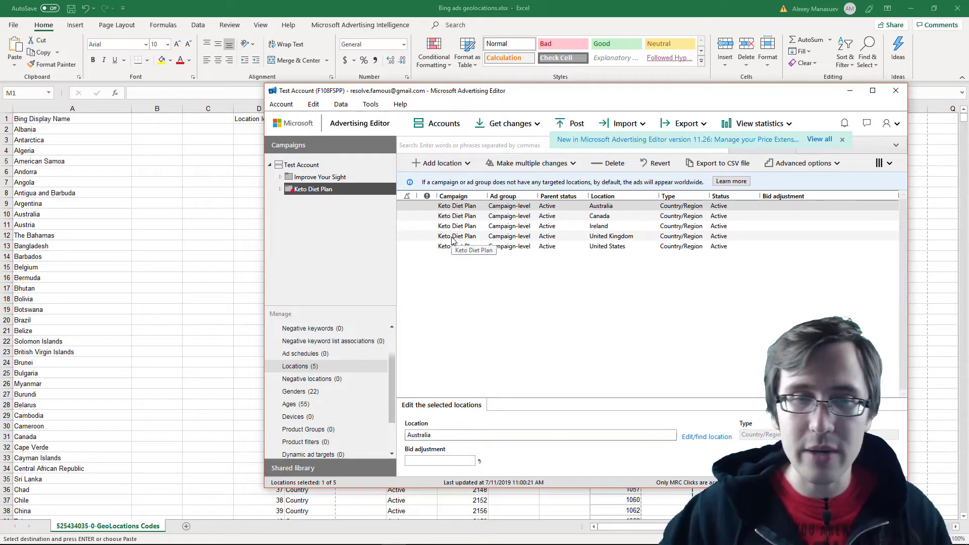
pyautogui.moveTo(363, 213)
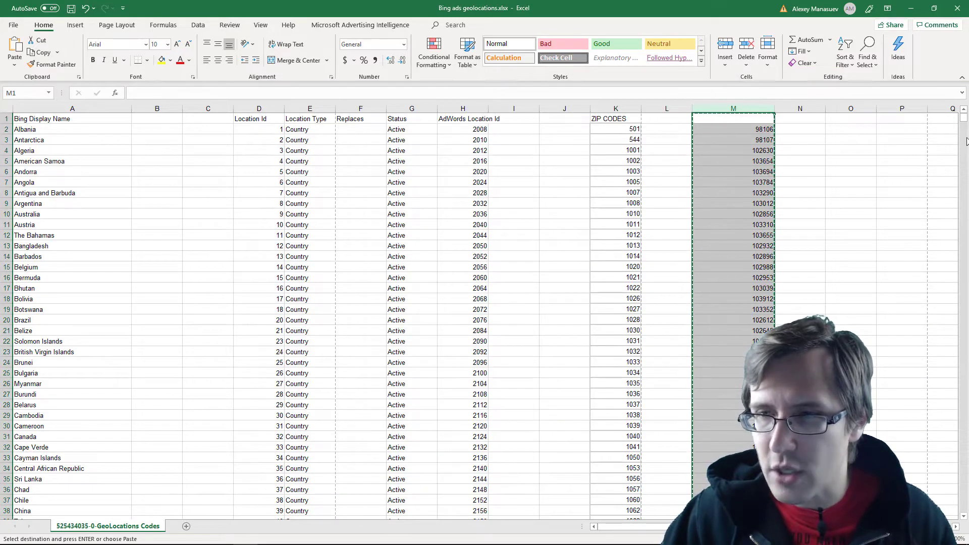
# - Scroll through the Location Ids, reselect M2, and switch to Microsoft Advertising Editor
pyautogui.moveTo(964, 140); pyautogui.dragTo(964, 154)
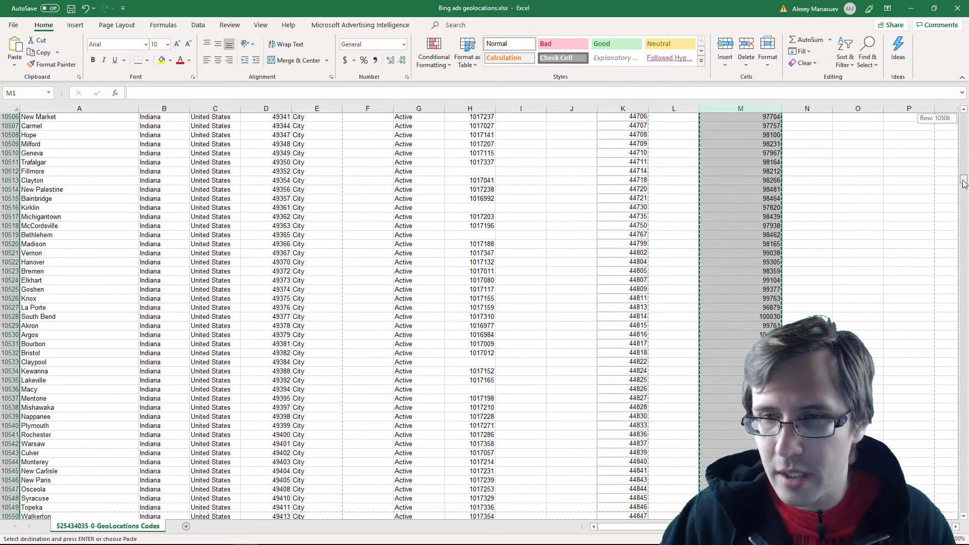
pyautogui.scroll(-3)
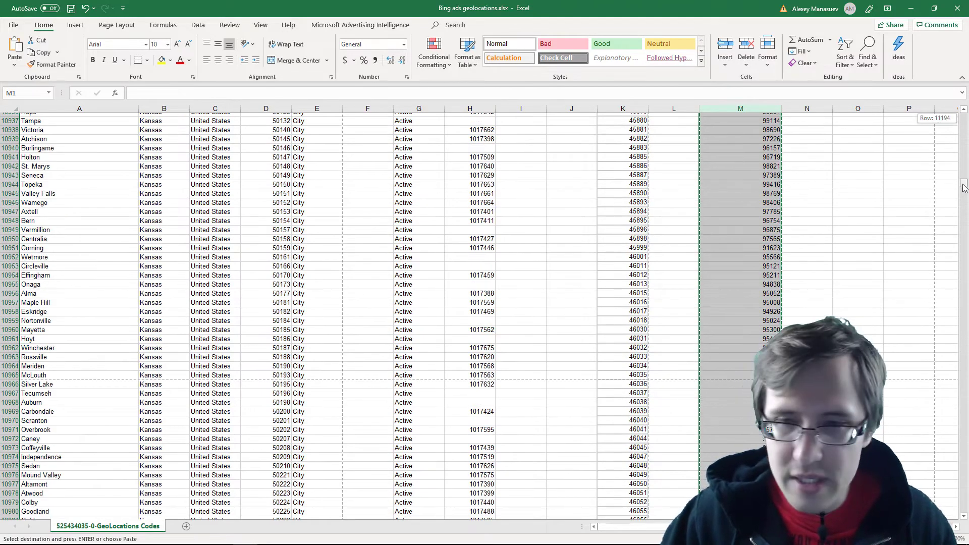
pyautogui.scroll(-3)
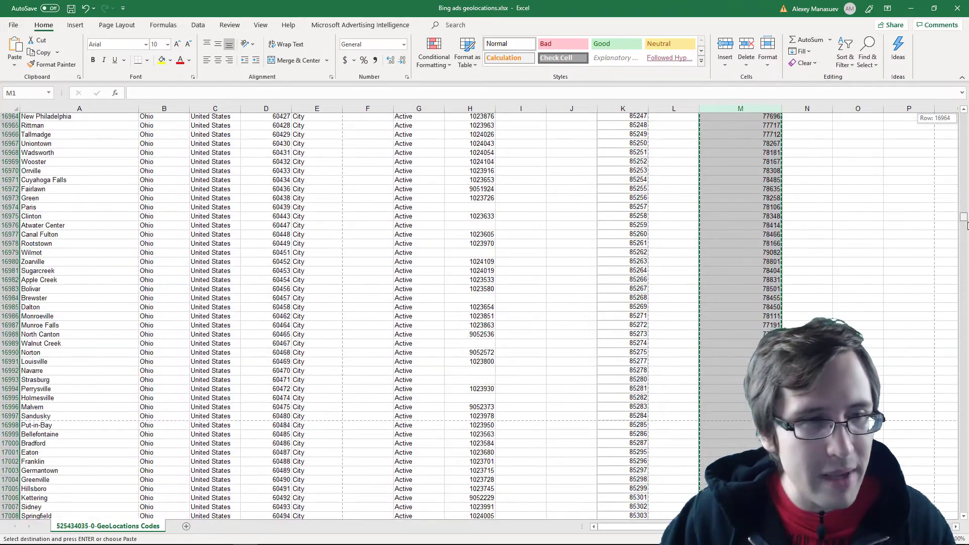
pyautogui.scroll(-3)
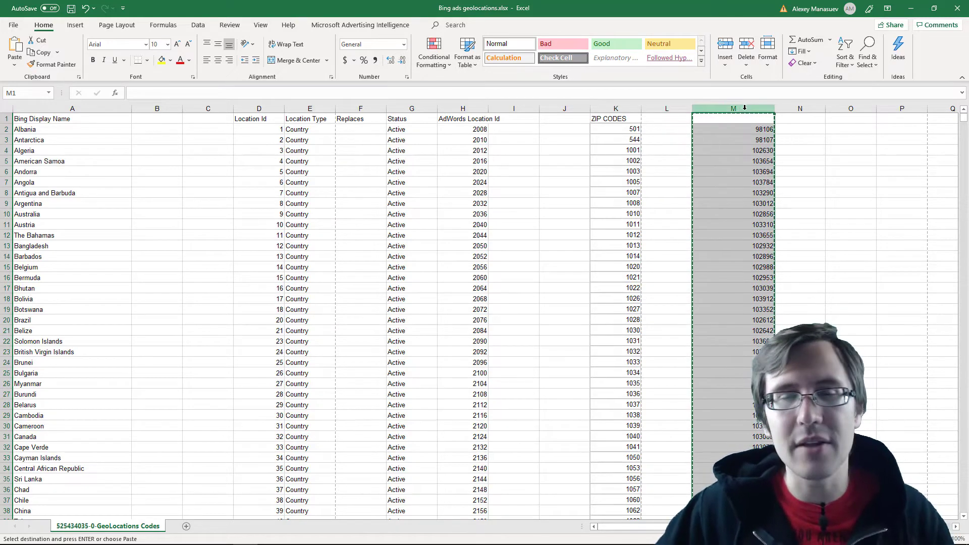
pyautogui.click(851, 161)
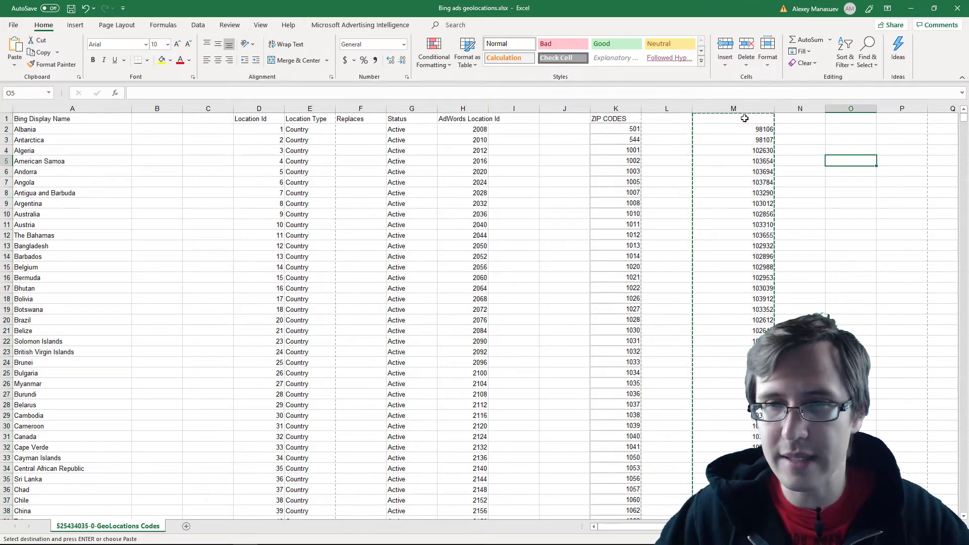
pyautogui.click(733, 129)
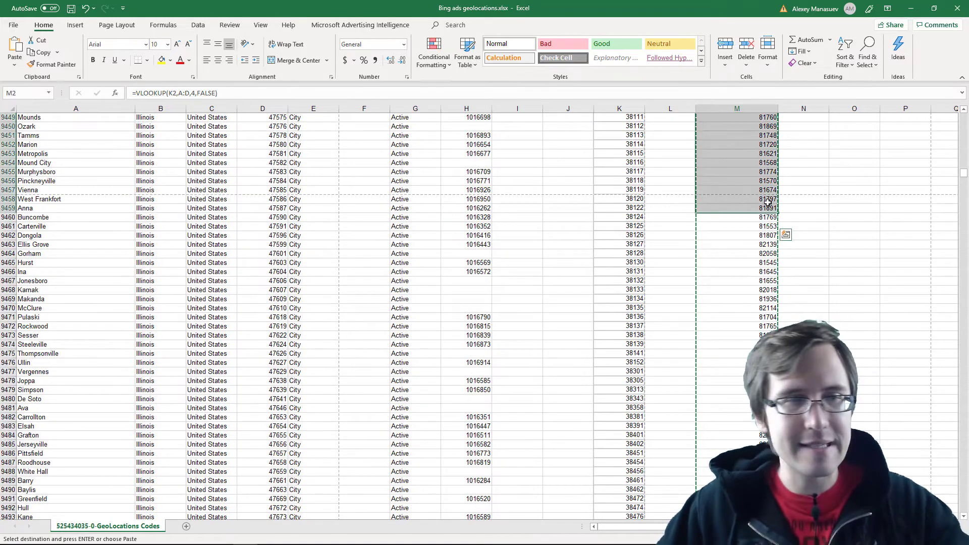
pyautogui.moveTo(835, 132)
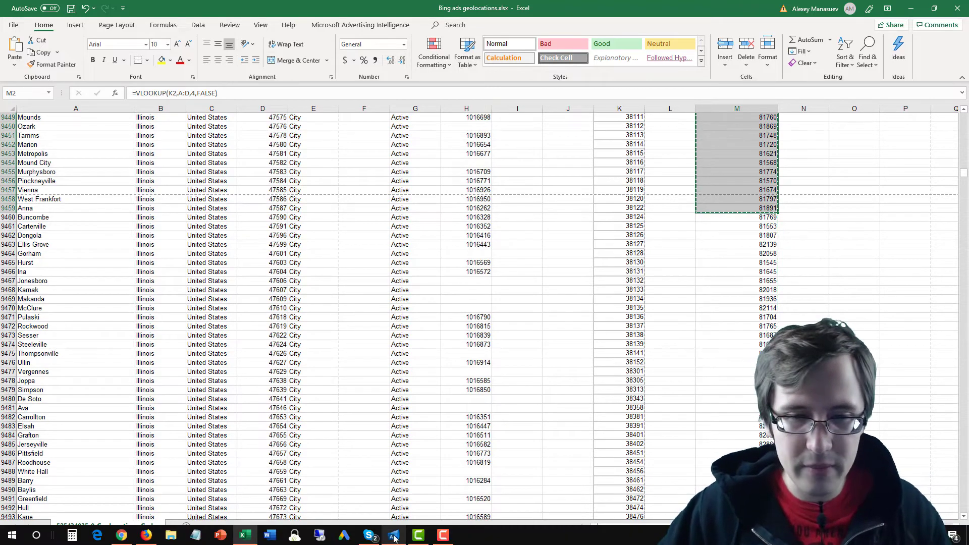
pyautogui.click(394, 534)
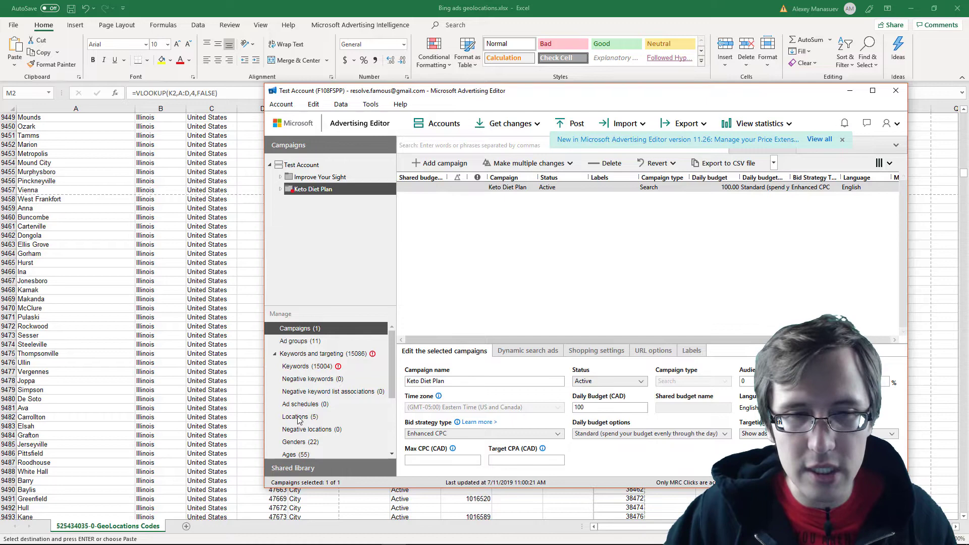
# - Delete Keto Diet Plan's five country locations and start a bulk campaign area target import
pyautogui.click(297, 417)
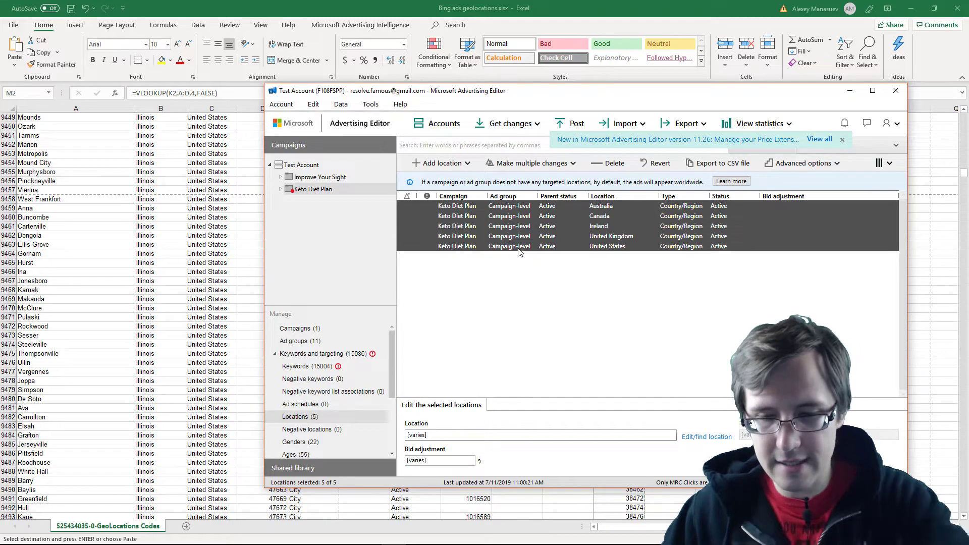
pyautogui.click(607, 162)
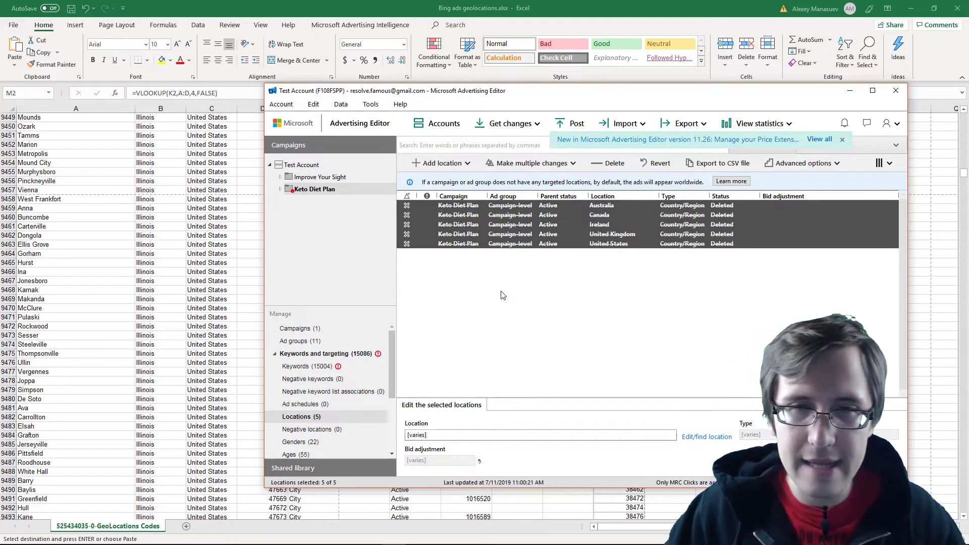
pyautogui.click(529, 163)
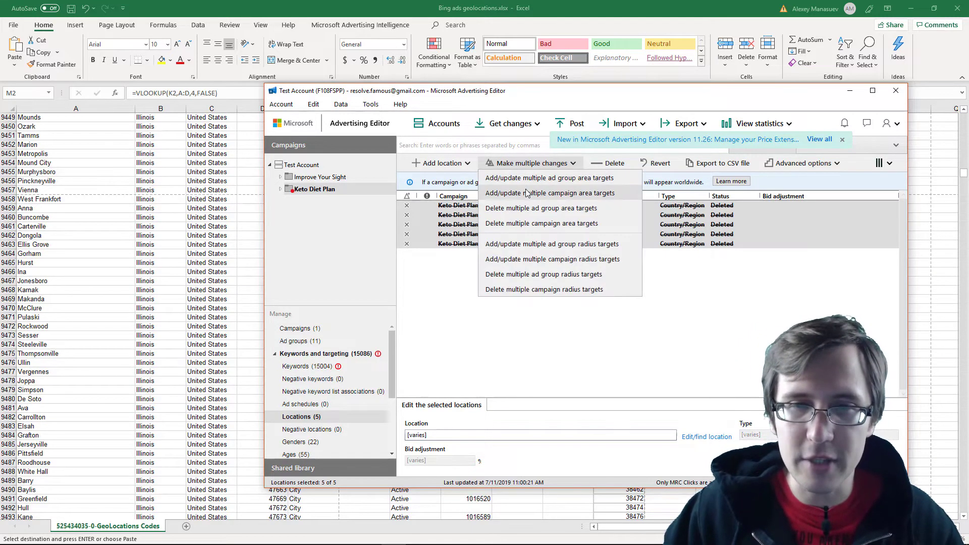
pyautogui.click(551, 193)
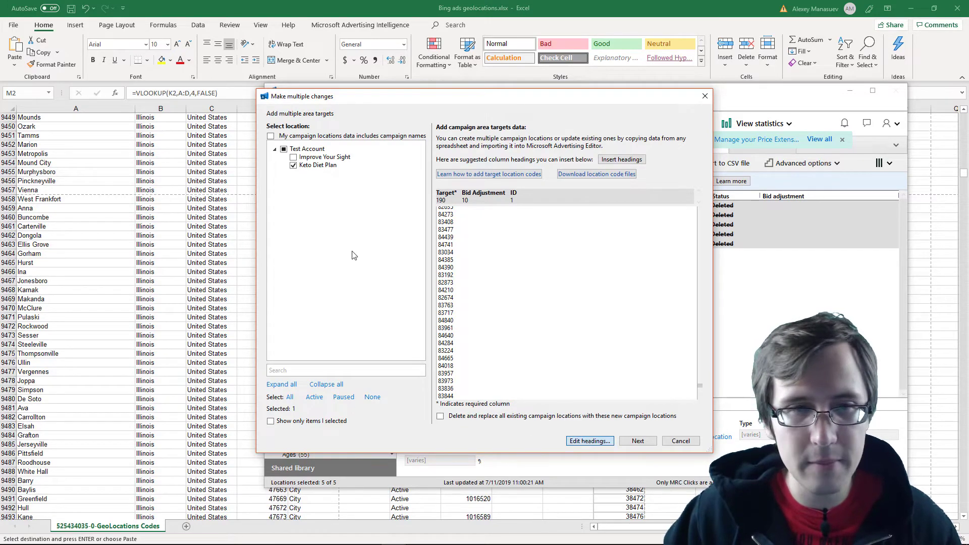
# - Import the pasted zip codes mapped as Target, adding 9,329 postal-code locations with 129 skipped
pyautogui.click(637, 441)
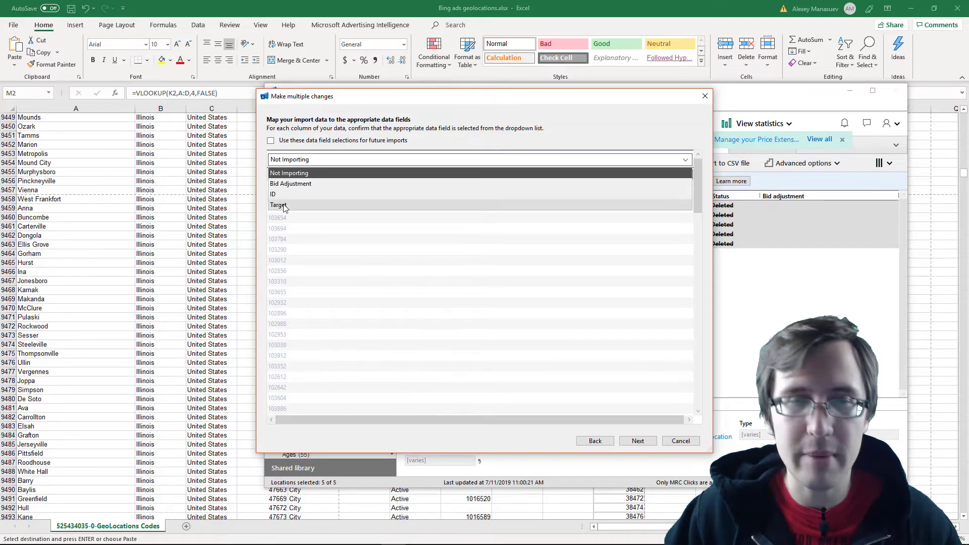
pyautogui.click(278, 205)
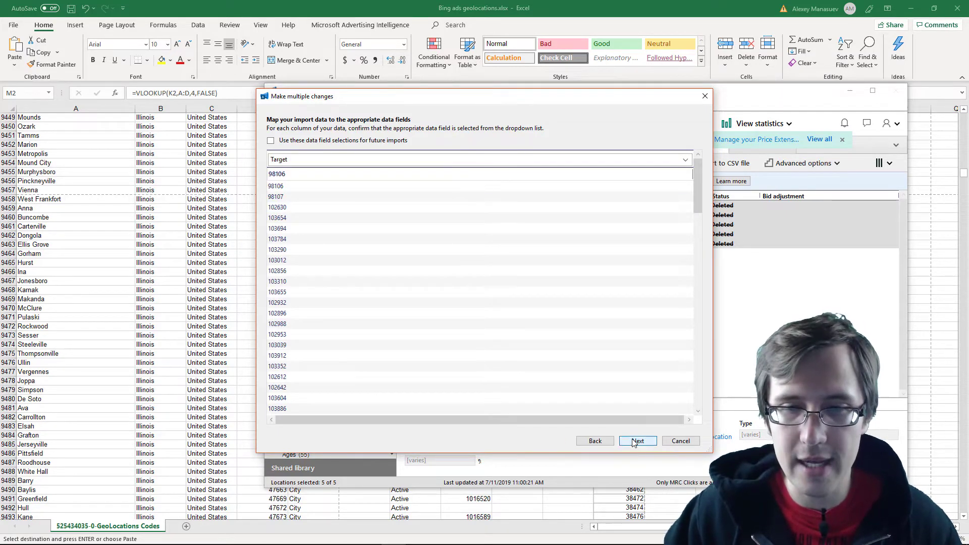
pyautogui.click(637, 441)
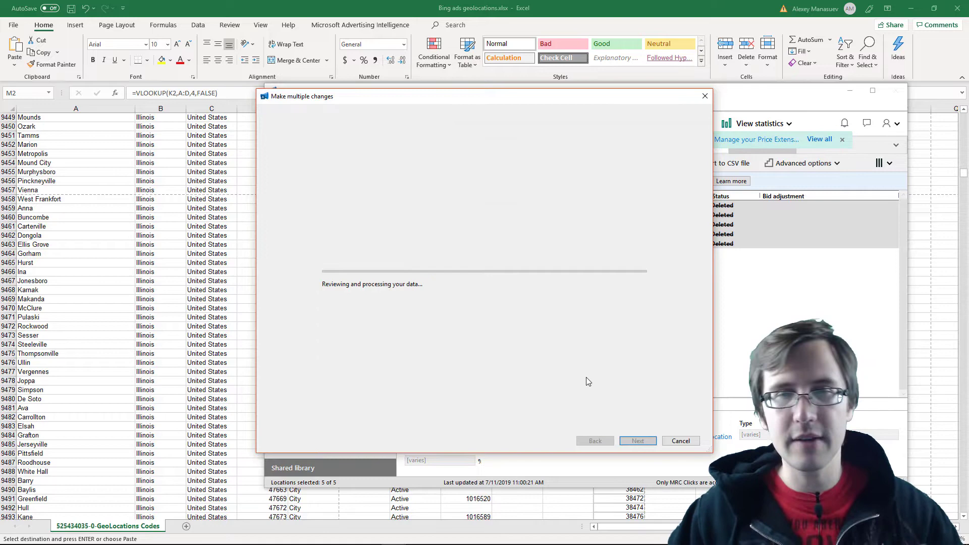
pyautogui.moveTo(552, 333)
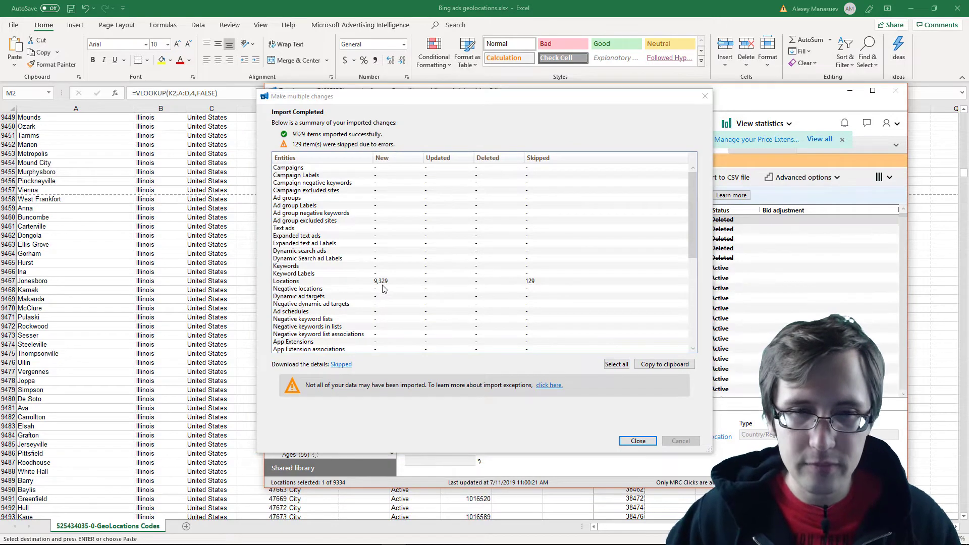
pyautogui.moveTo(536, 292)
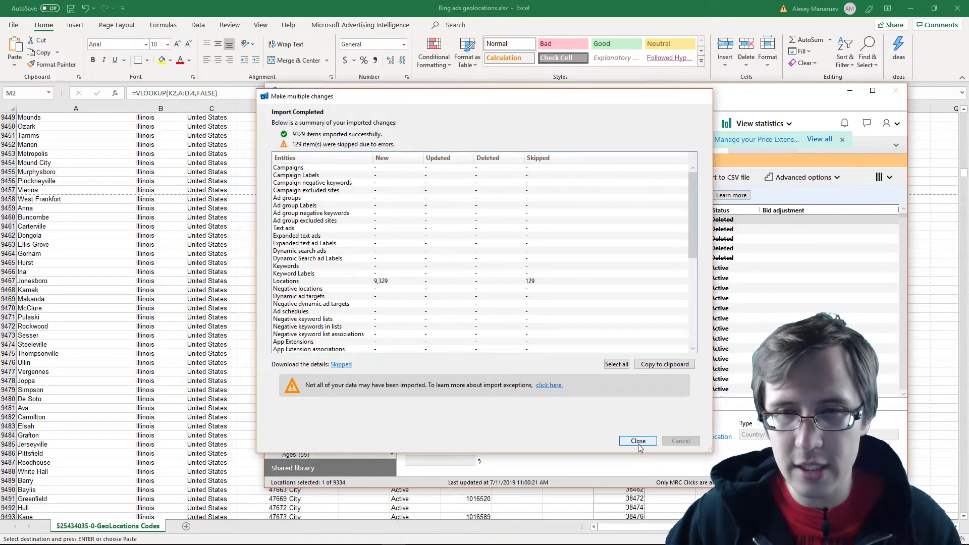
pyautogui.click(638, 441)
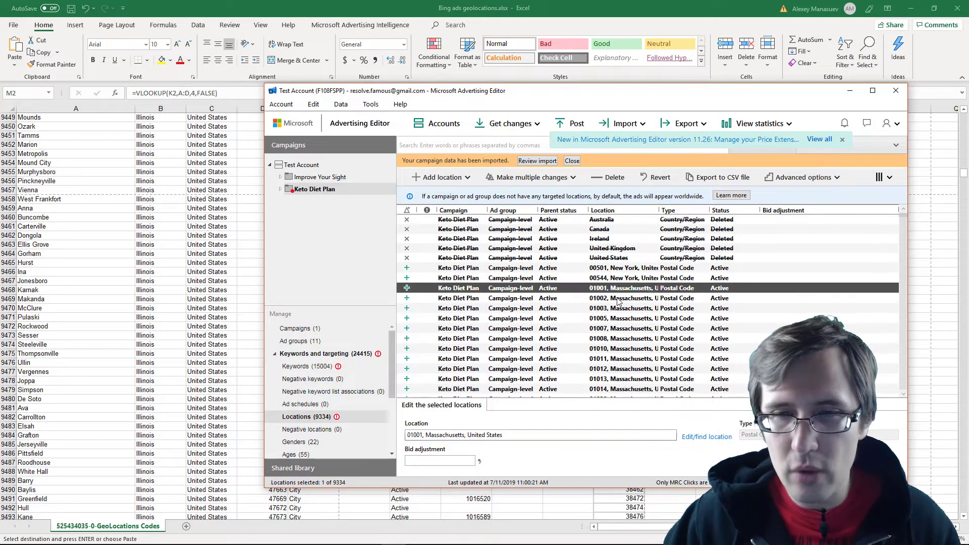
pyautogui.moveTo(630, 298)
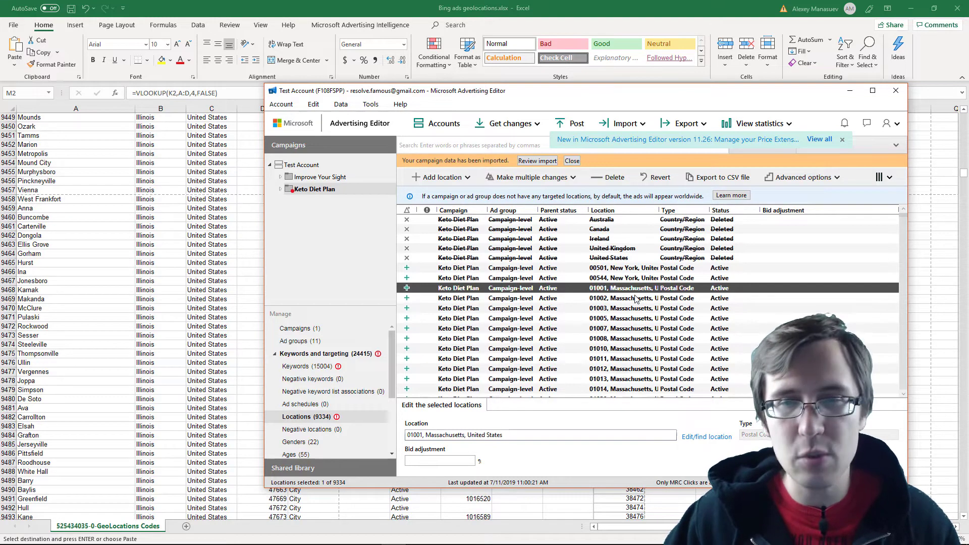
pyautogui.click(618, 268)
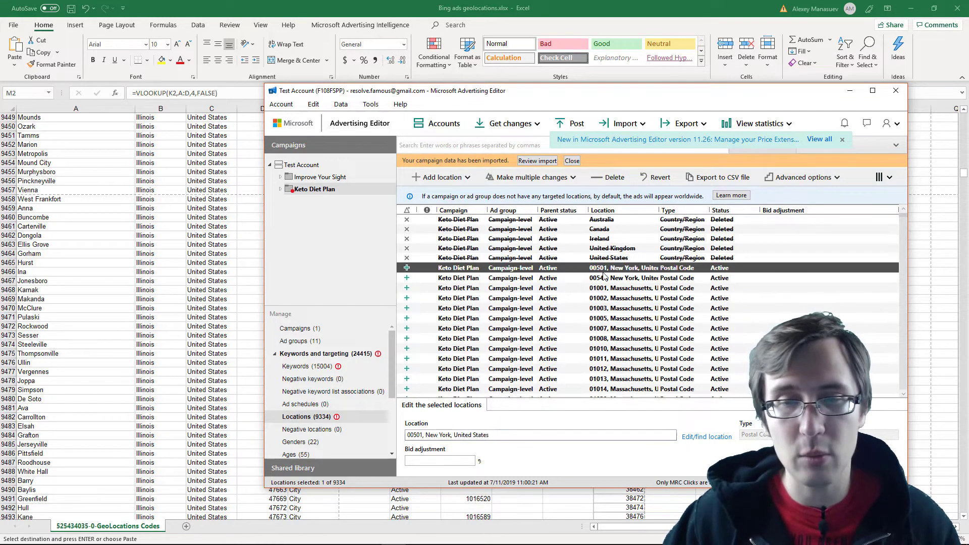
pyautogui.scroll(-3)
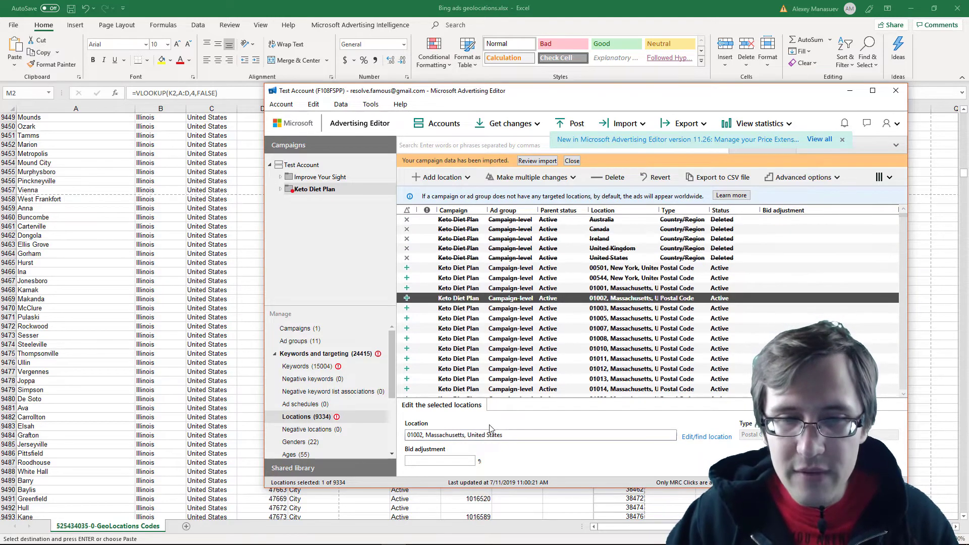
pyautogui.click(618, 288)
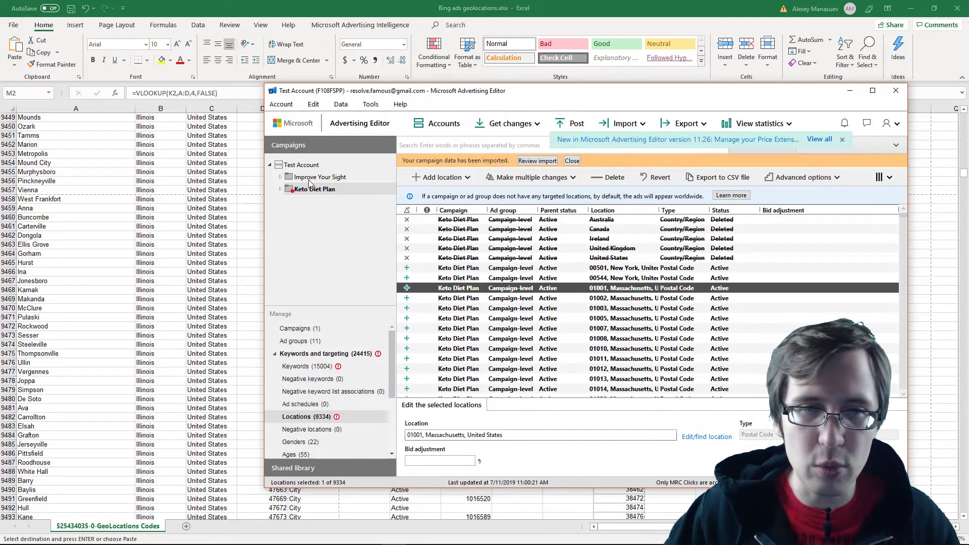
pyautogui.moveTo(330, 198)
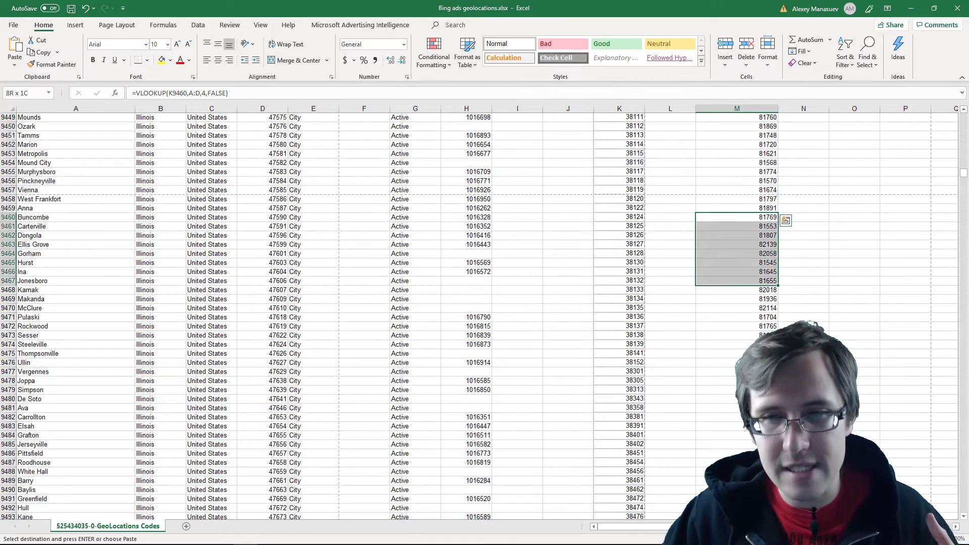
pyautogui.scroll(-3)
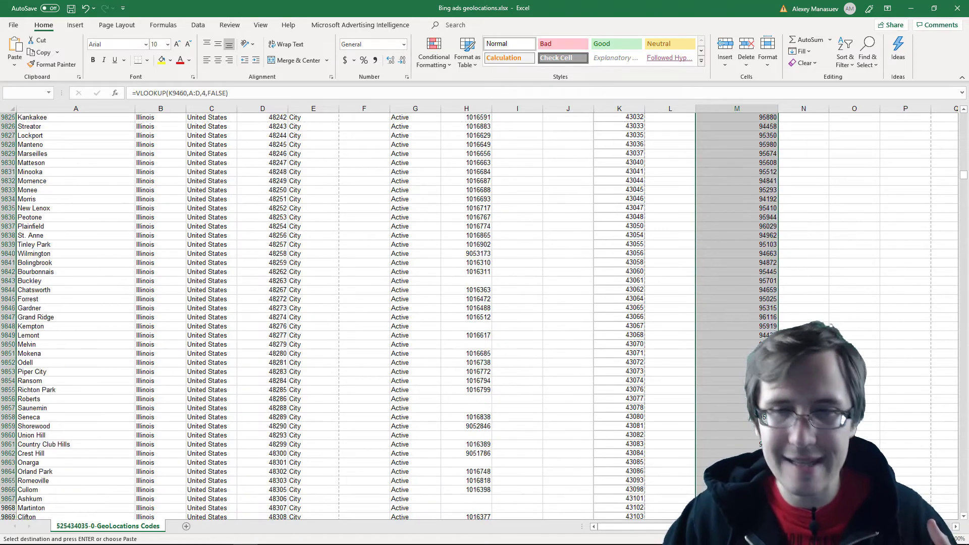
pyautogui.scroll(-3)
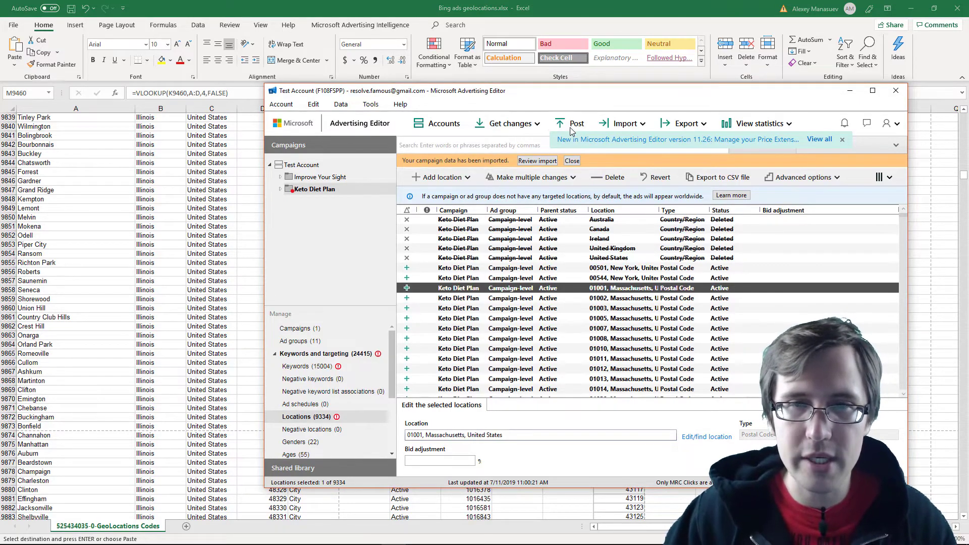
# - Post changes for all campaigns, uploading 9,333 location changes, and dismiss the results
pyautogui.click(576, 123)
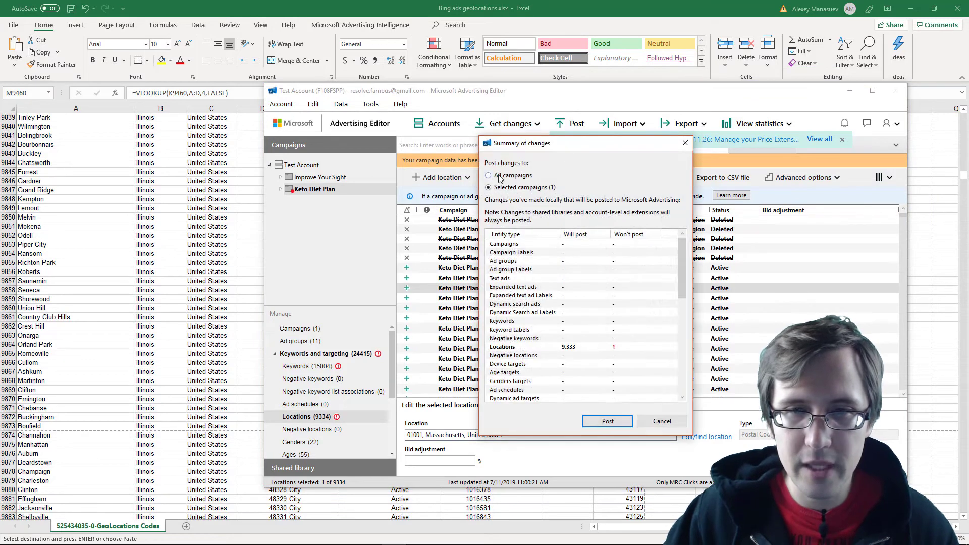
pyautogui.click(489, 175)
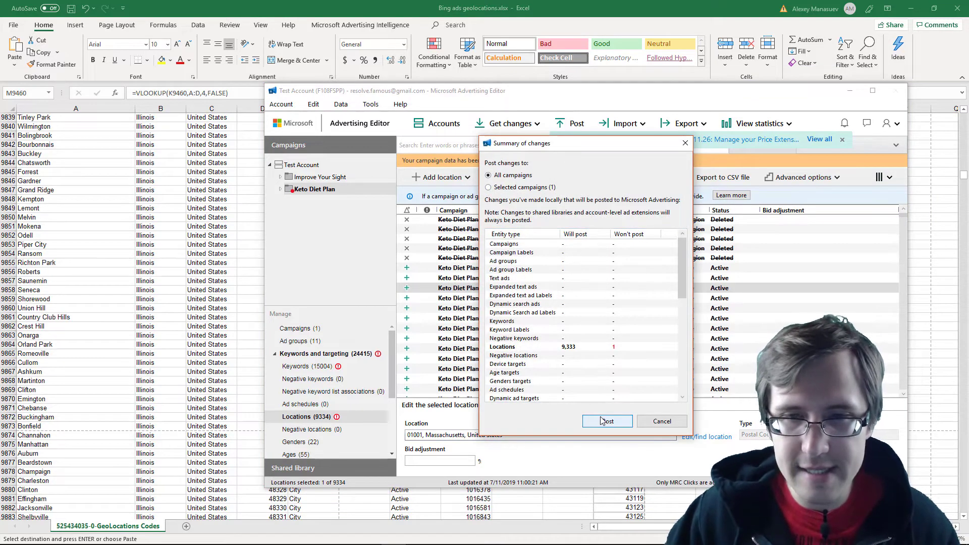
pyautogui.click(607, 421)
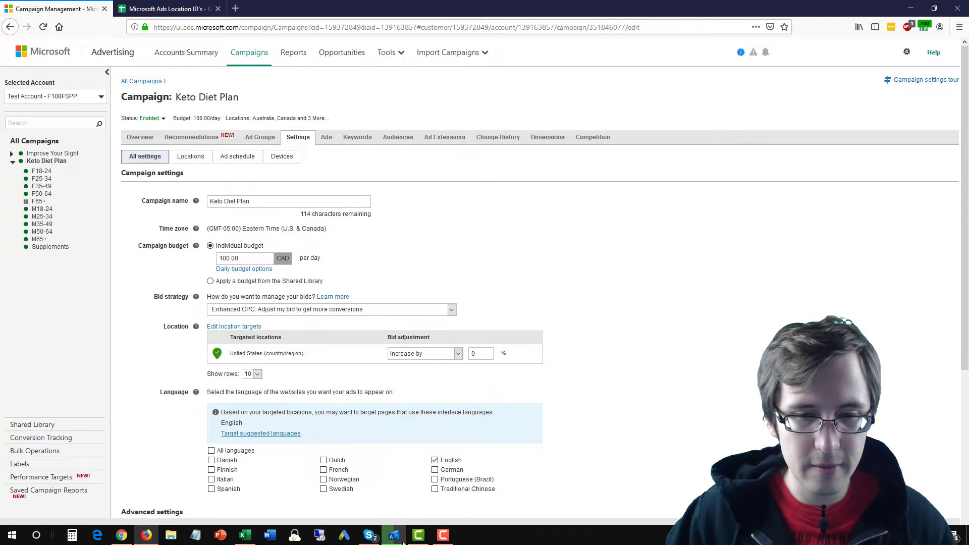
pyautogui.click(394, 535)
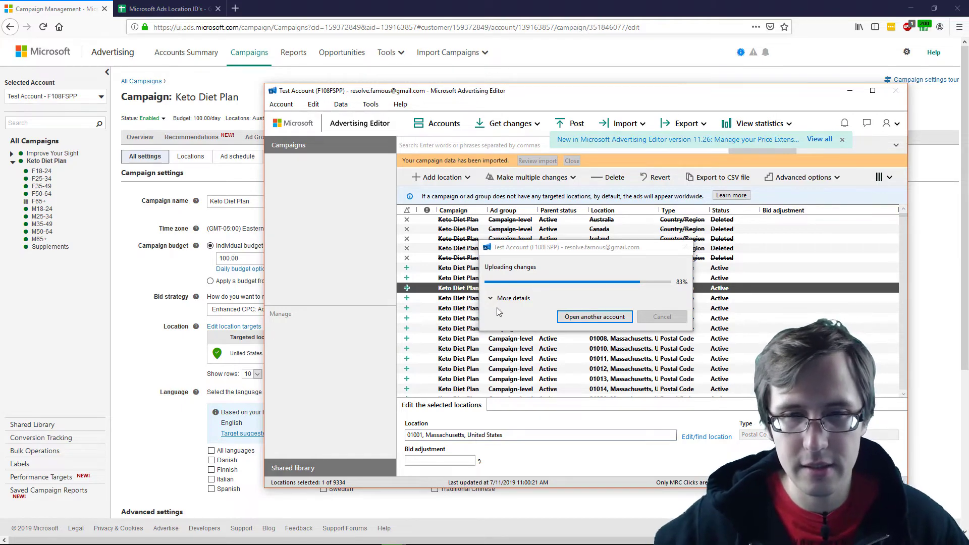
pyautogui.click(509, 297)
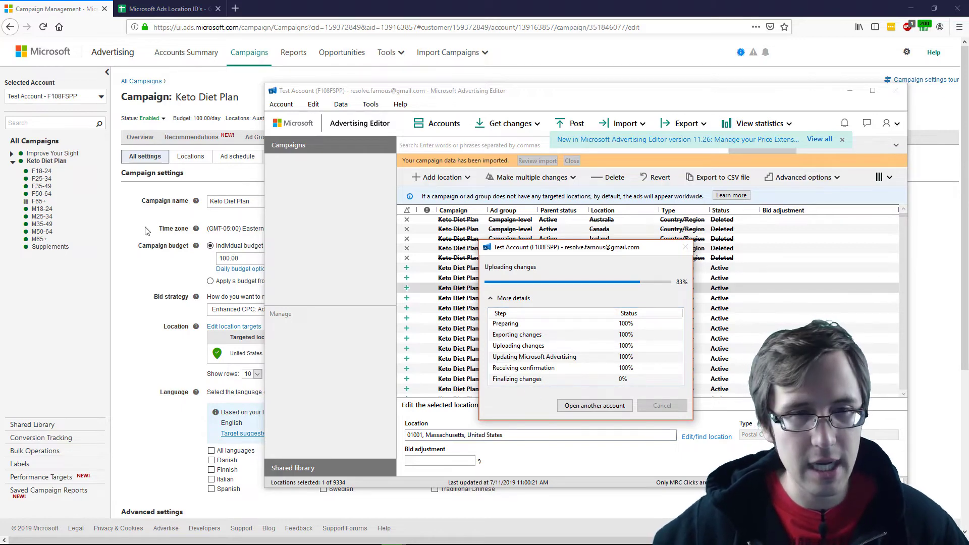
pyautogui.moveTo(178, 268)
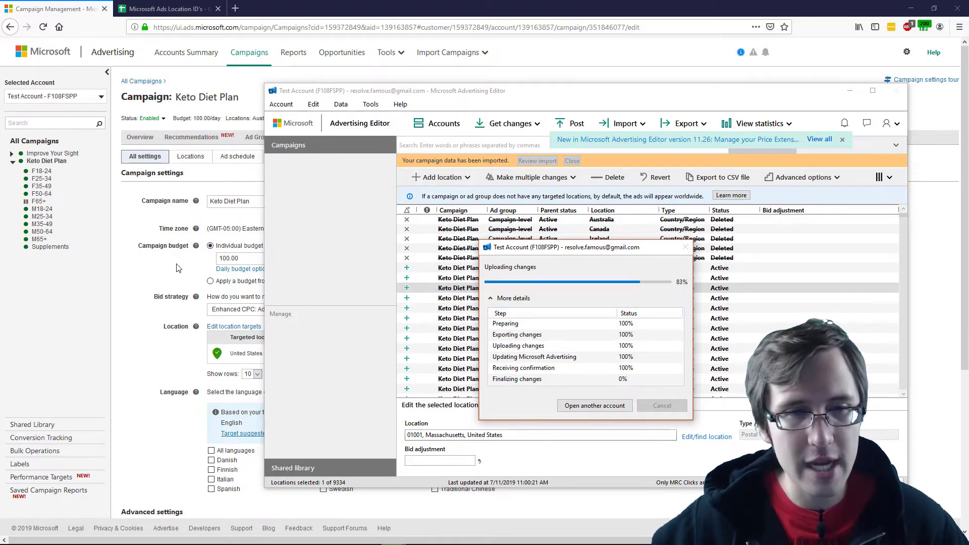
pyautogui.moveTo(563, 286)
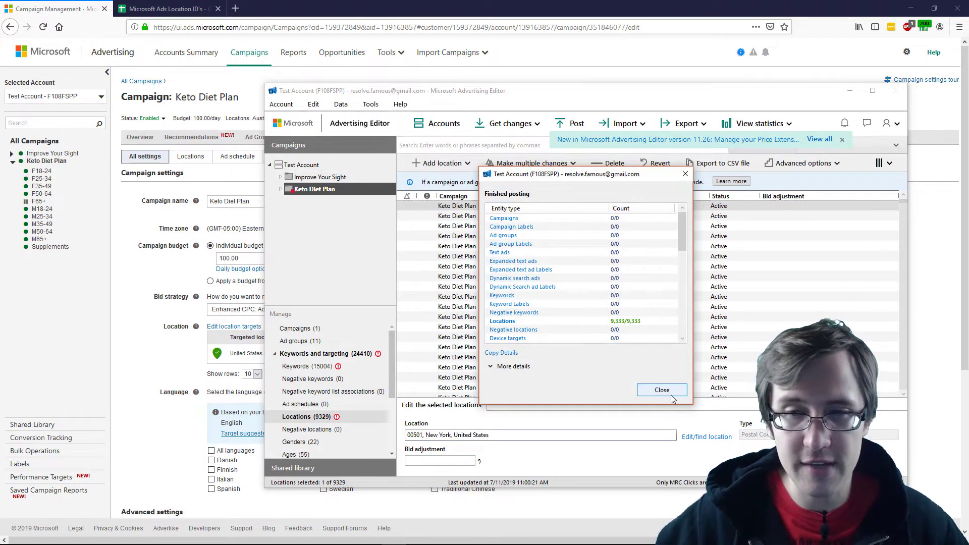
pyautogui.click(661, 390)
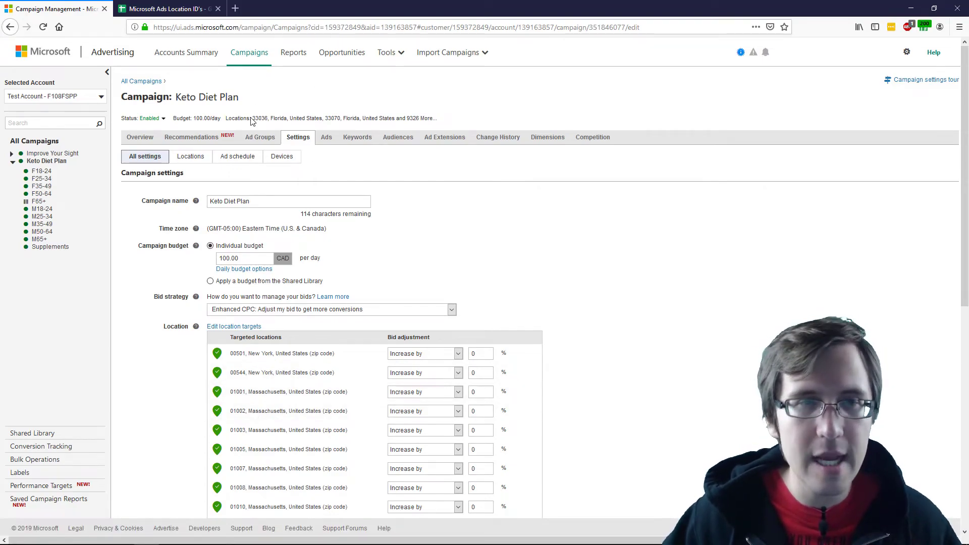
# - Highlight the additional-locations count and scroll Keto Diet Plan's 933-page location list
pyautogui.moveTo(253, 118); pyautogui.dragTo(390, 119)
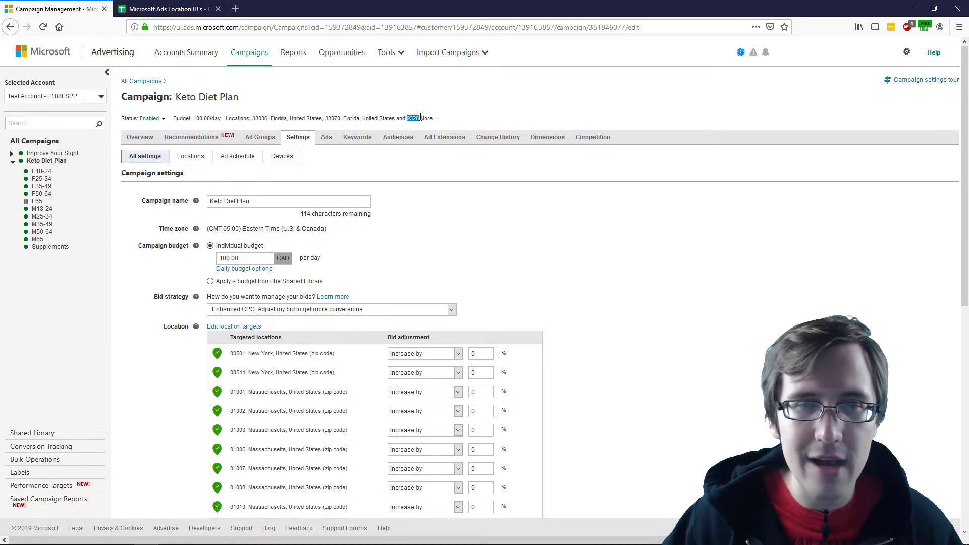
pyautogui.scroll(-3)
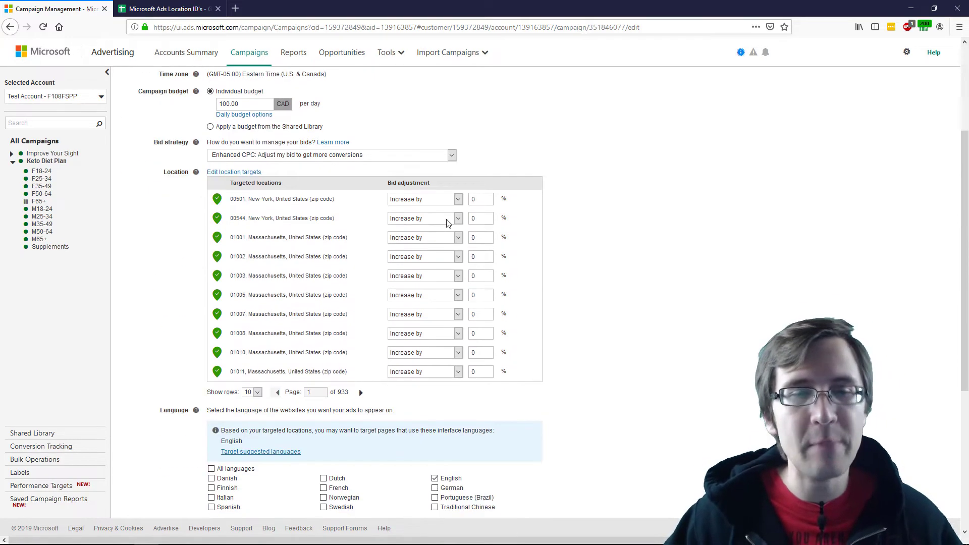
pyautogui.moveTo(649, 261)
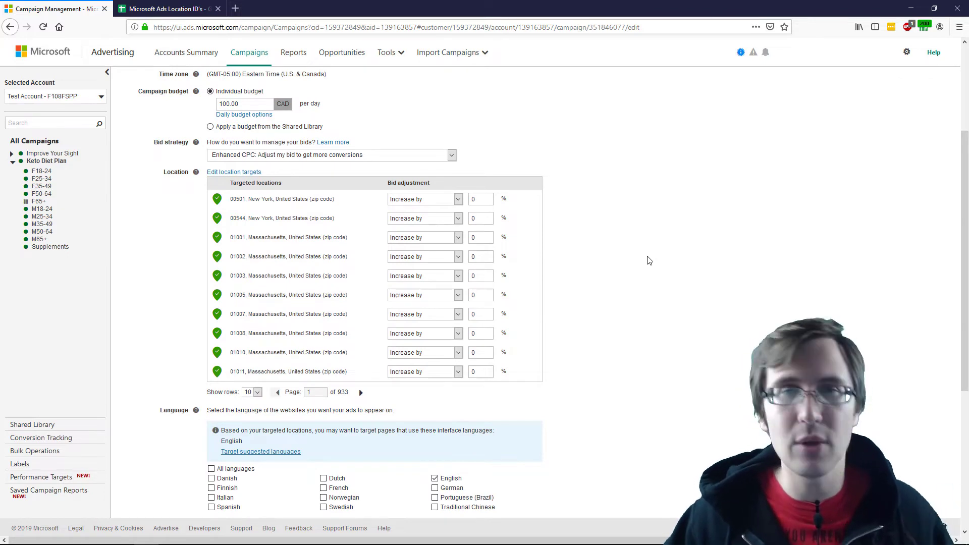
pyautogui.moveTo(558, 383)
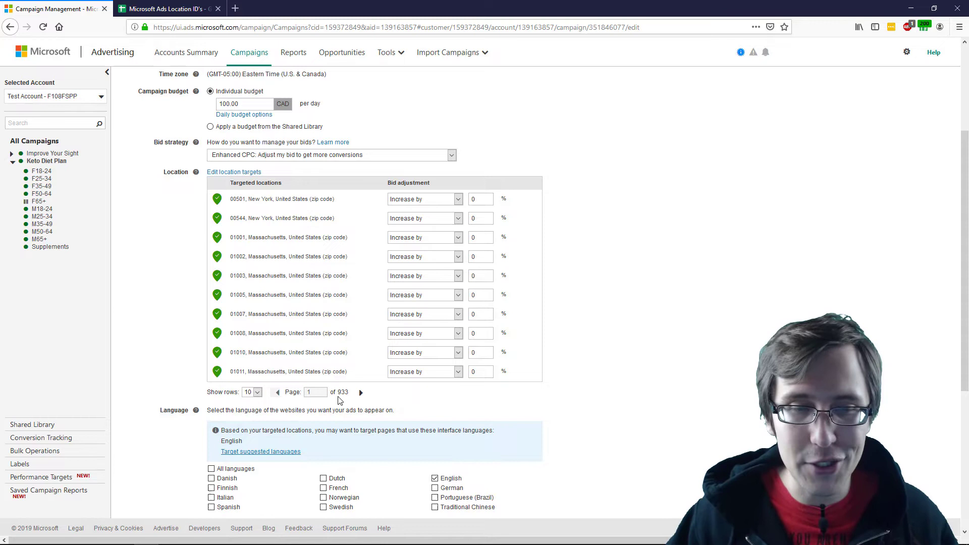
pyautogui.moveTo(249, 386)
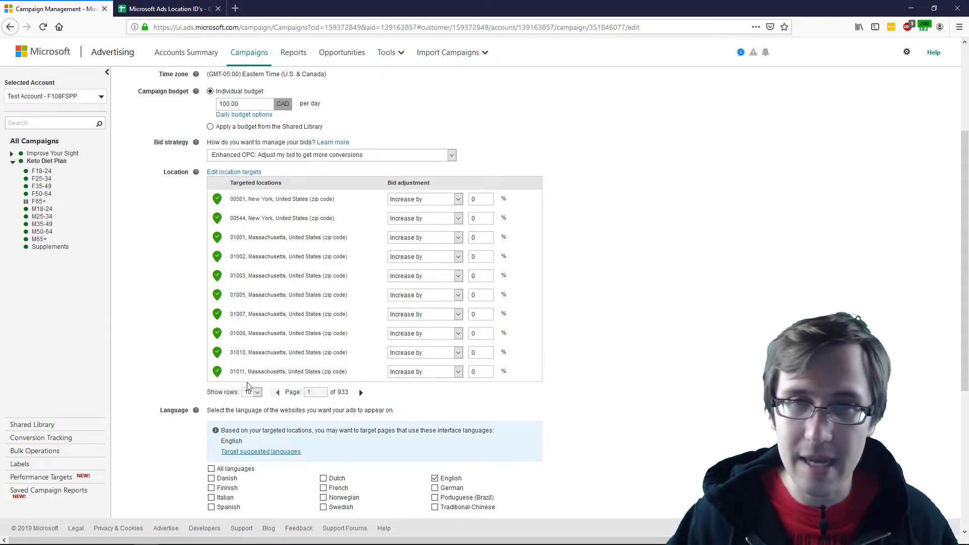